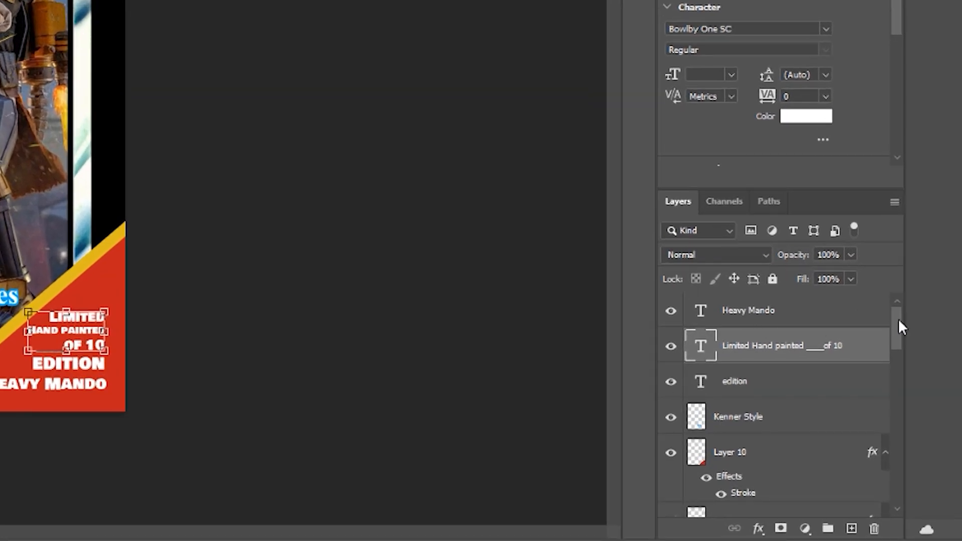
- Scroll down through Photoshop's Home screen after closing the Heavy Mando document
{"action": "scroll", "scroll_direction": "down", "scroll_amount": 3}
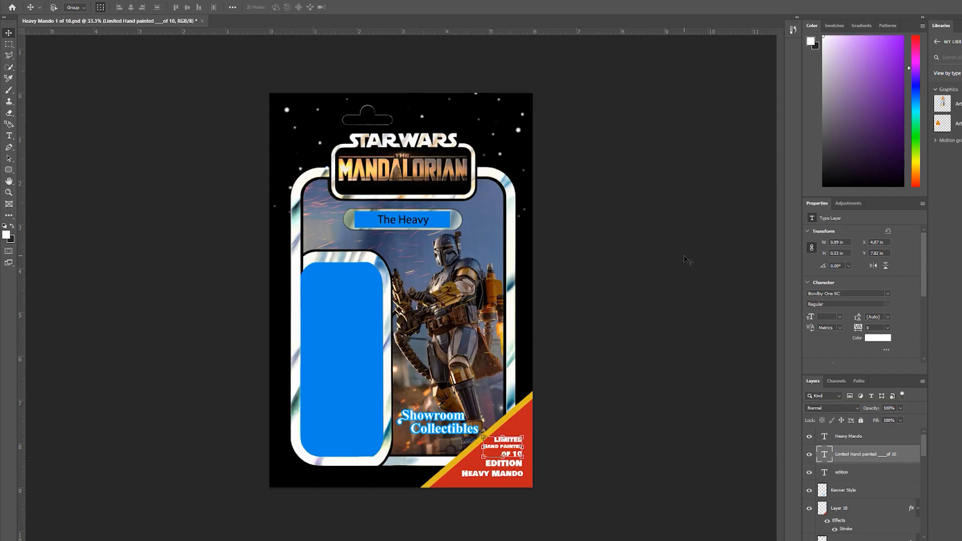
{"action": "mouse_move", "coordinate": [328, 326]}
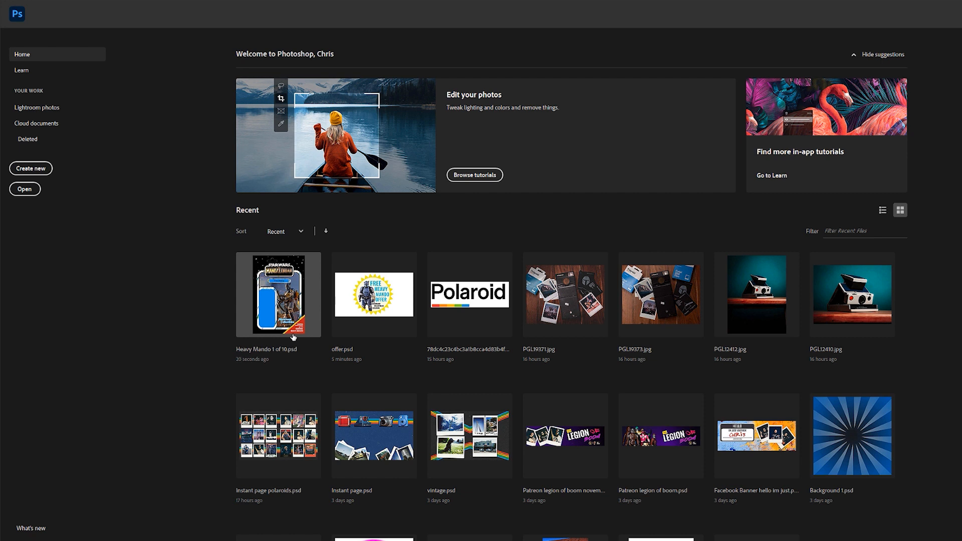
{"action": "mouse_move", "coordinate": [292, 337]}
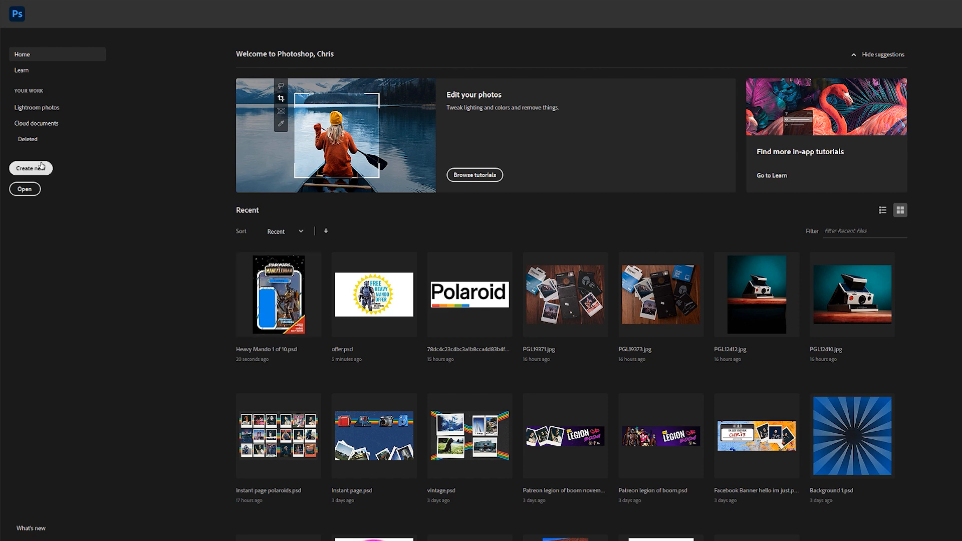
- Start a 6 × 9 inch portrait document at 300 ppi and view the colour mode options
{"action": "left_click", "coordinate": [30, 169]}
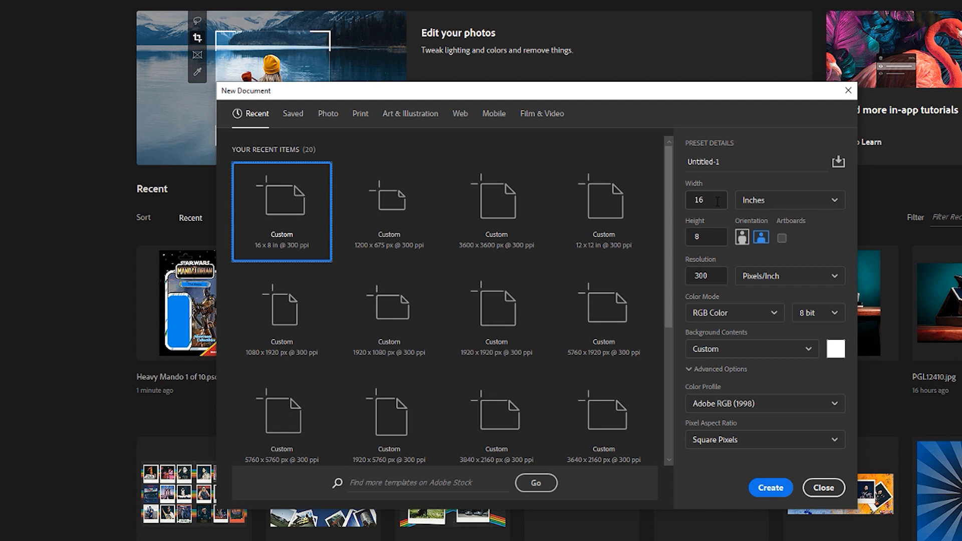
{"action": "left_click", "coordinate": [705, 200]}
{"action": "type", "text": "6"}
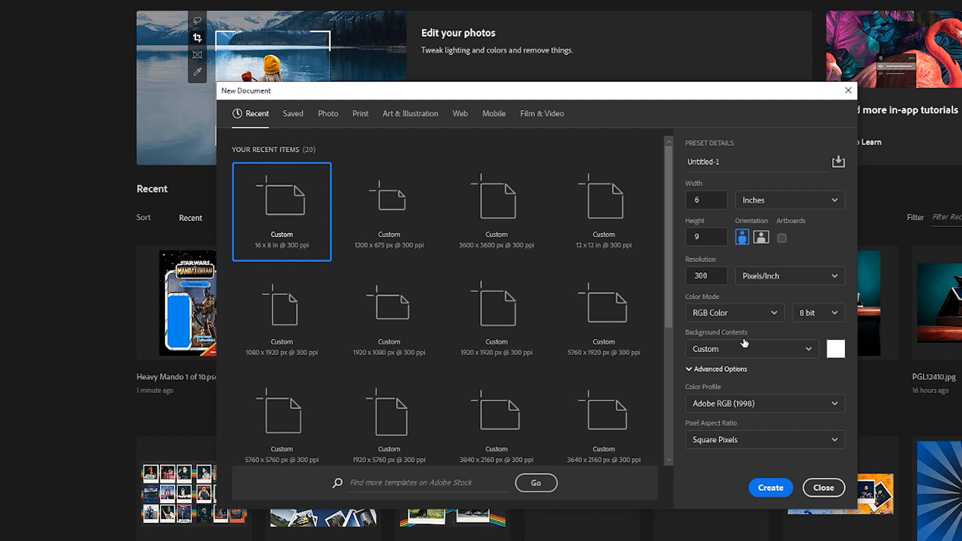
{"action": "mouse_move", "coordinate": [772, 241]}
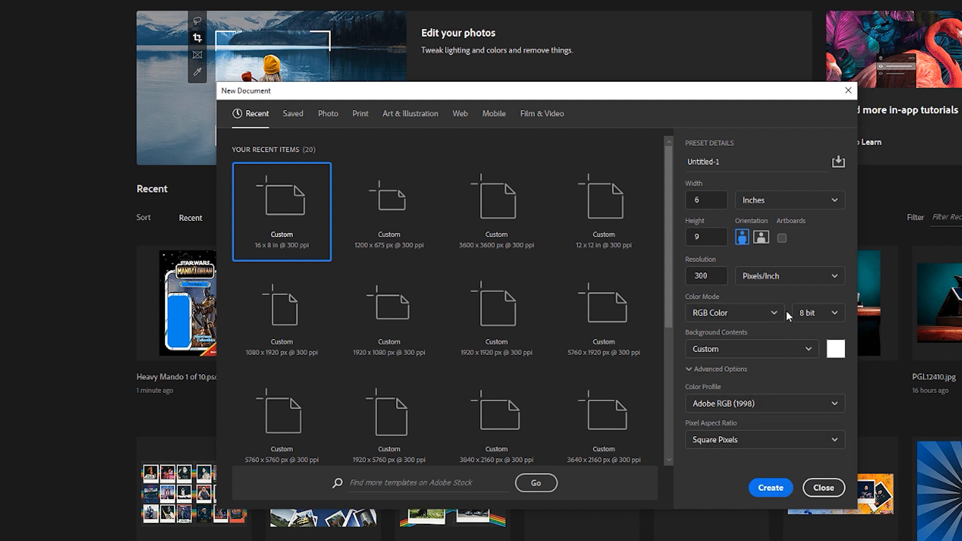
{"action": "left_click", "coordinate": [733, 312]}
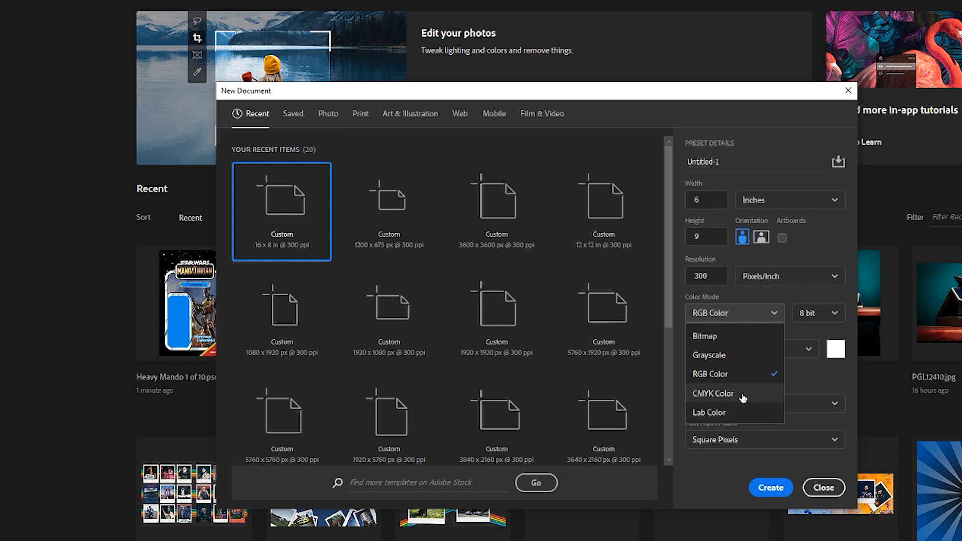
{"action": "mouse_move", "coordinate": [721, 397]}
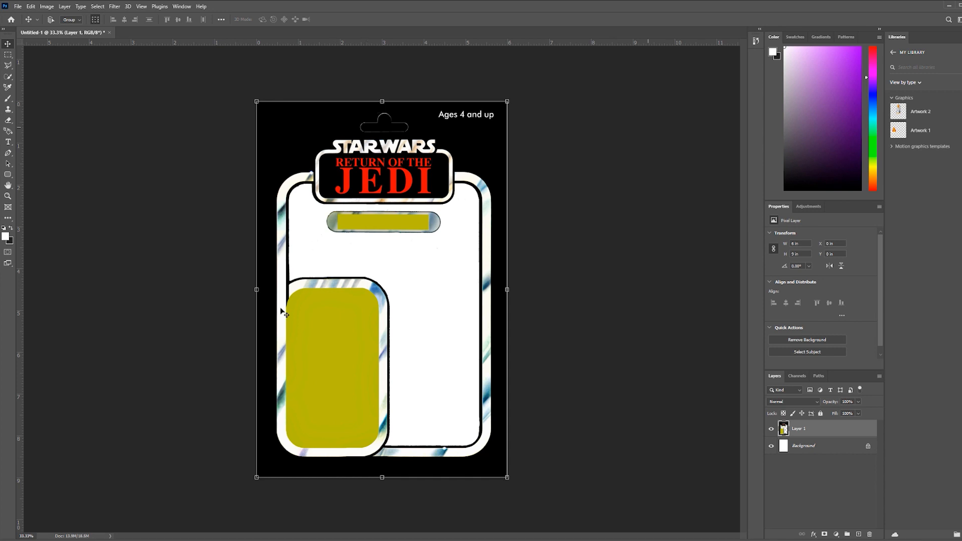
{"action": "mouse_move", "coordinate": [418, 182]}
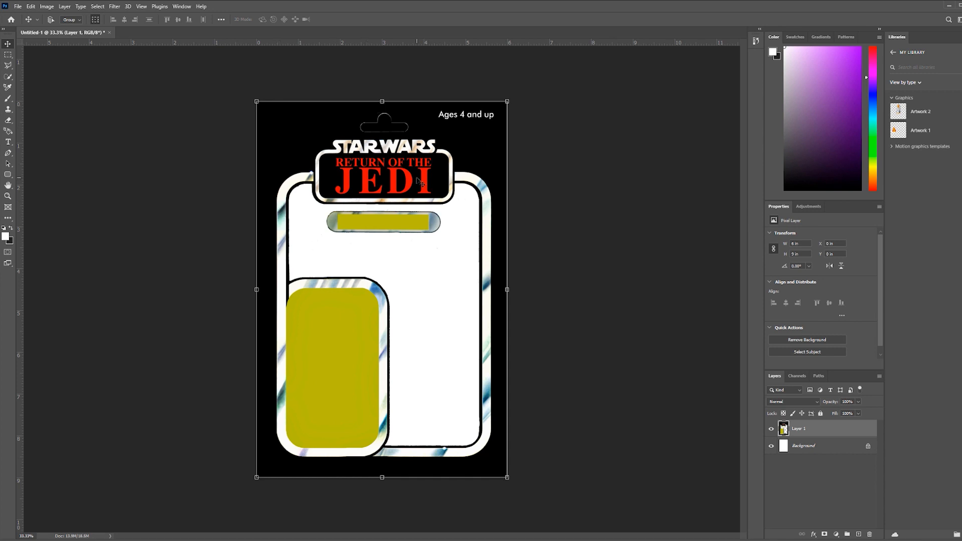
{"action": "mouse_move", "coordinate": [300, 214]}
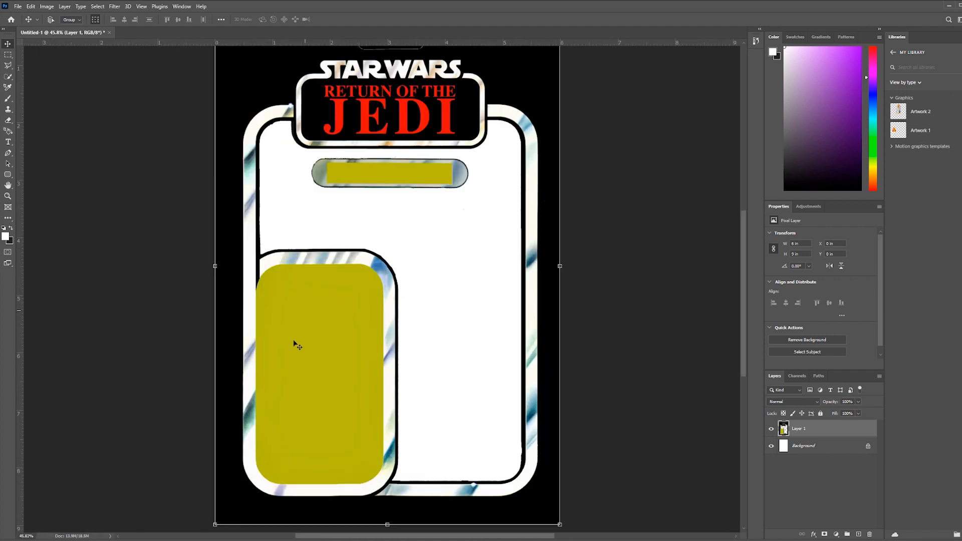
{"action": "mouse_move", "coordinate": [330, 342]}
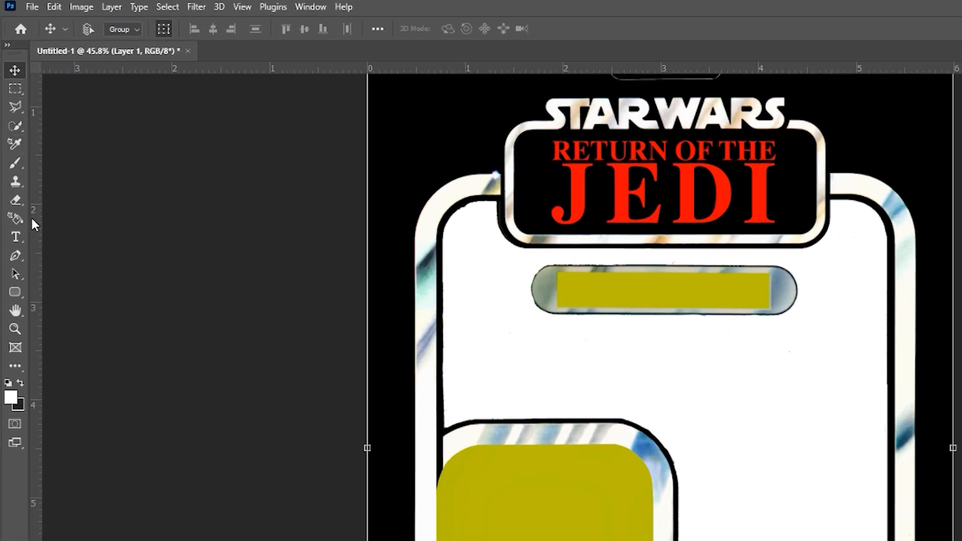
{"action": "mouse_move", "coordinate": [15, 129]}
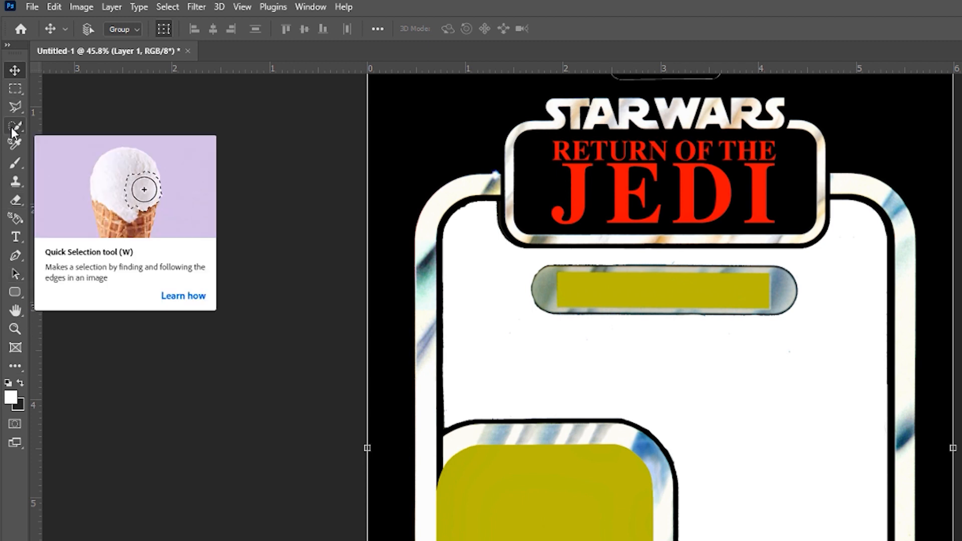
- Choose the Quick Selection tool to select areas of the placed Return of the Jedi cardback
{"action": "left_click", "coordinate": [15, 126]}
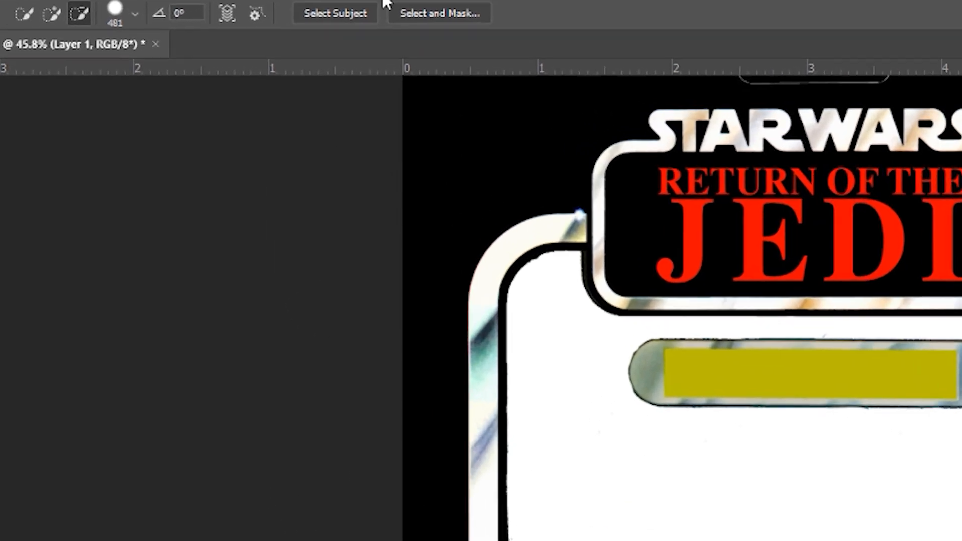
{"action": "left_click", "coordinate": [440, 13]}
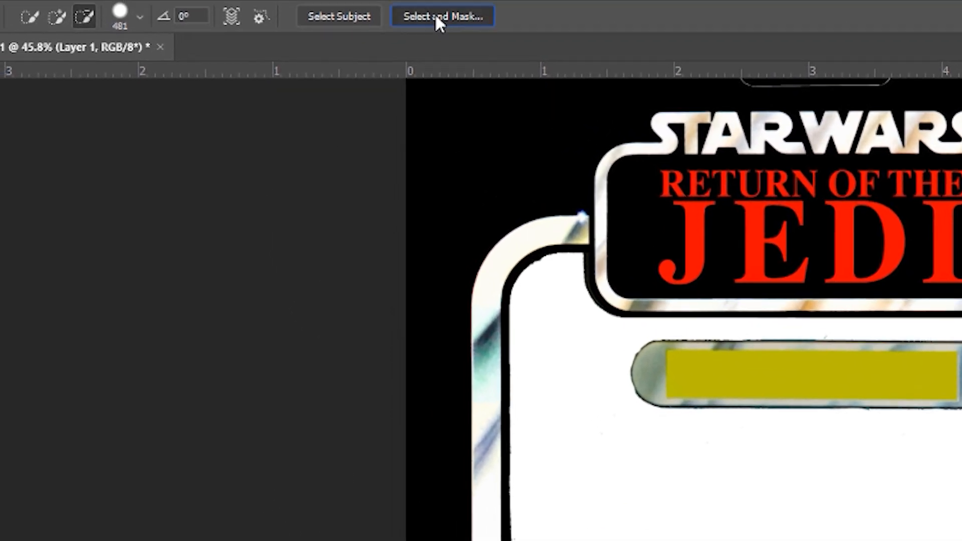
- In Select and Mask, brush away the silver rim along the name bar's right end and top
{"action": "left_click", "coordinate": [443, 16]}
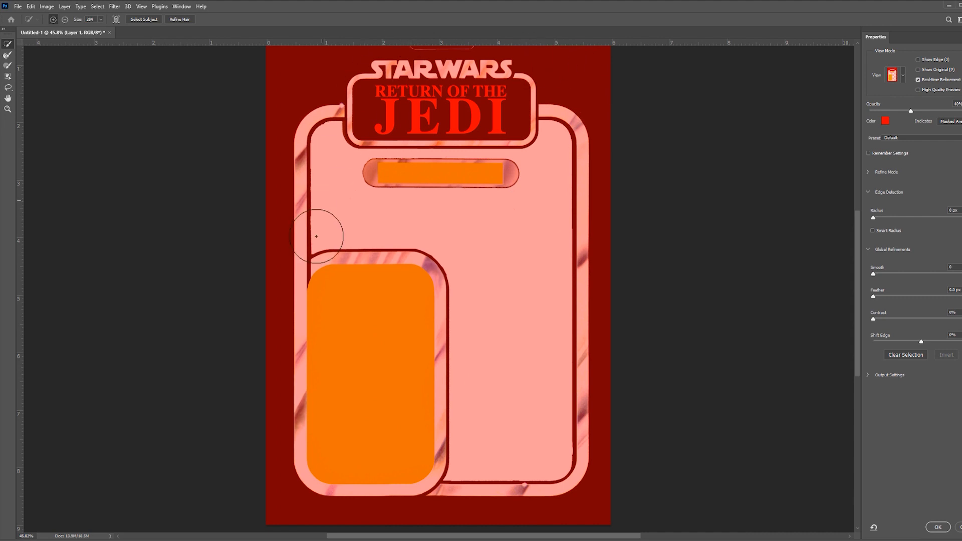
{"action": "mouse_move", "coordinate": [482, 306]}
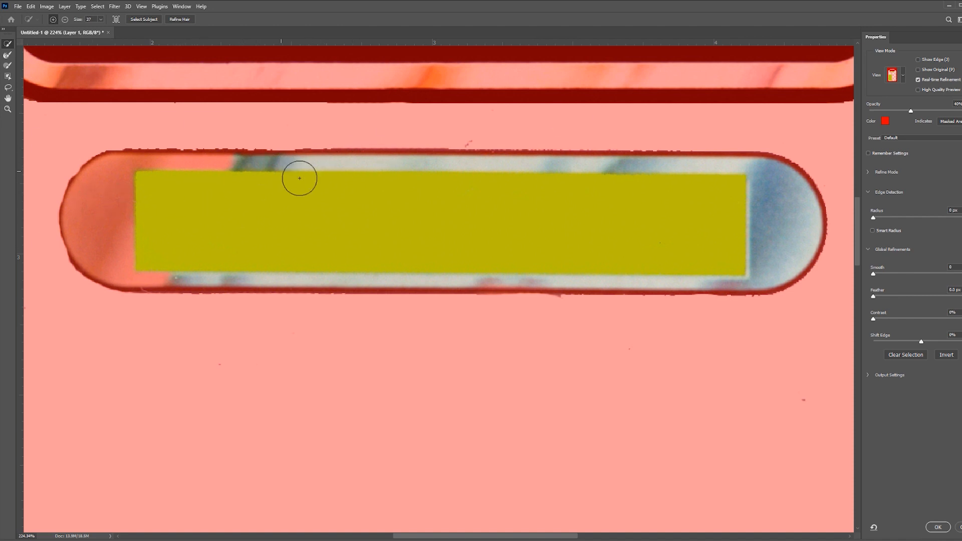
{"action": "mouse_move", "coordinate": [679, 215]}
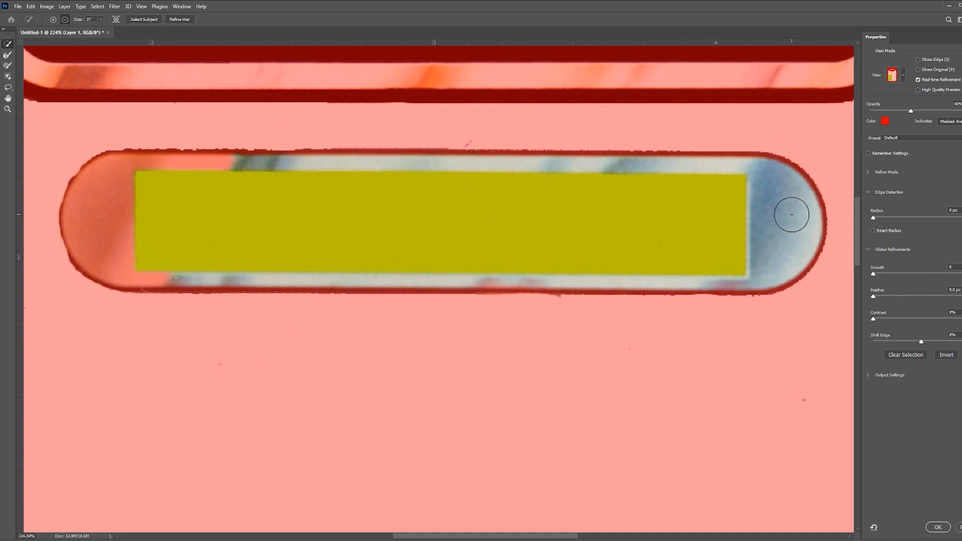
{"action": "left_click_drag", "start_coordinate": [792, 214], "coordinate": [710, 156]}
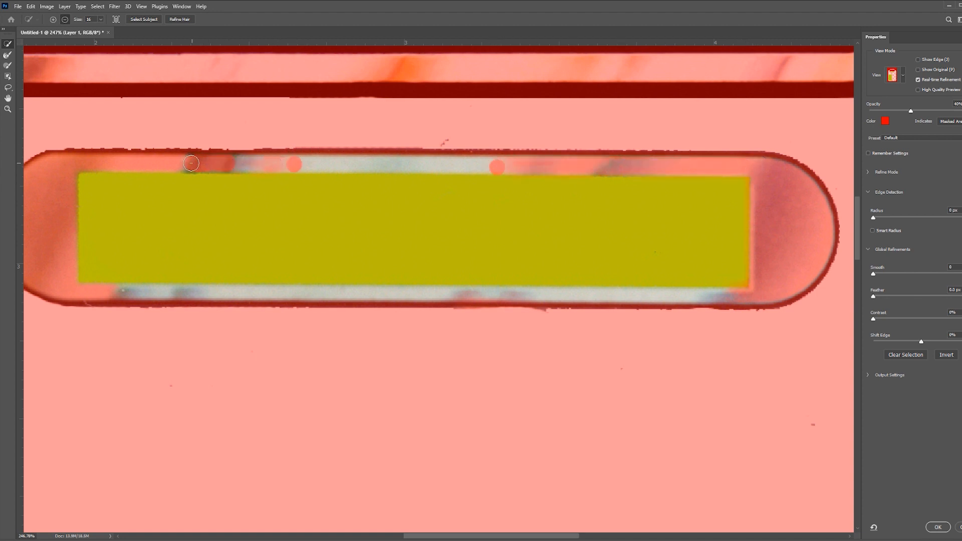
{"action": "left_click_drag", "start_coordinate": [191, 164], "coordinate": [538, 160]}
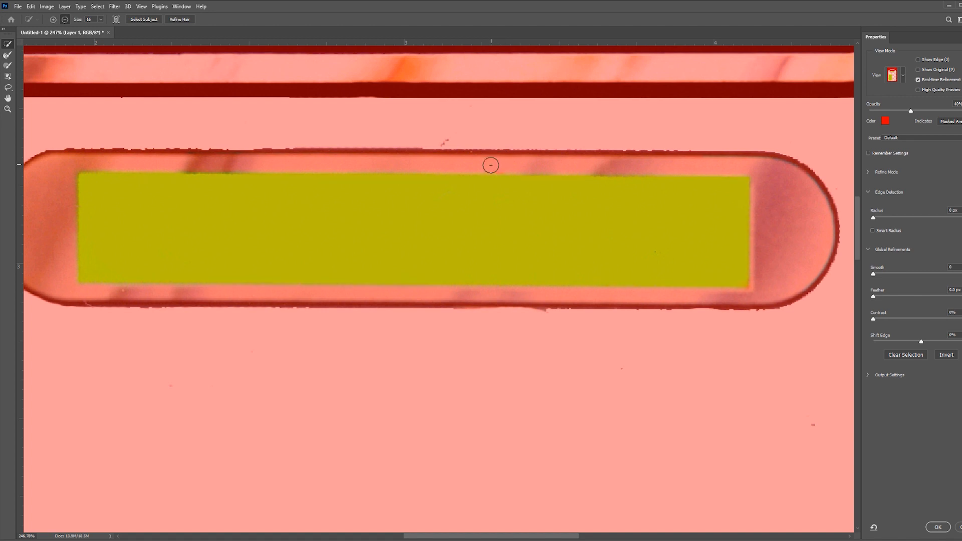
{"action": "mouse_move", "coordinate": [182, 229]}
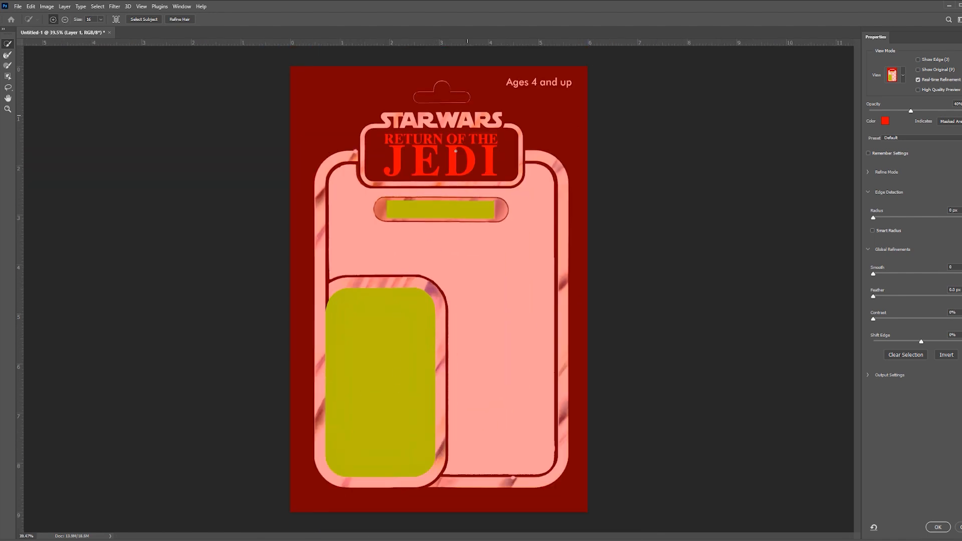
{"action": "mouse_move", "coordinate": [692, 364]}
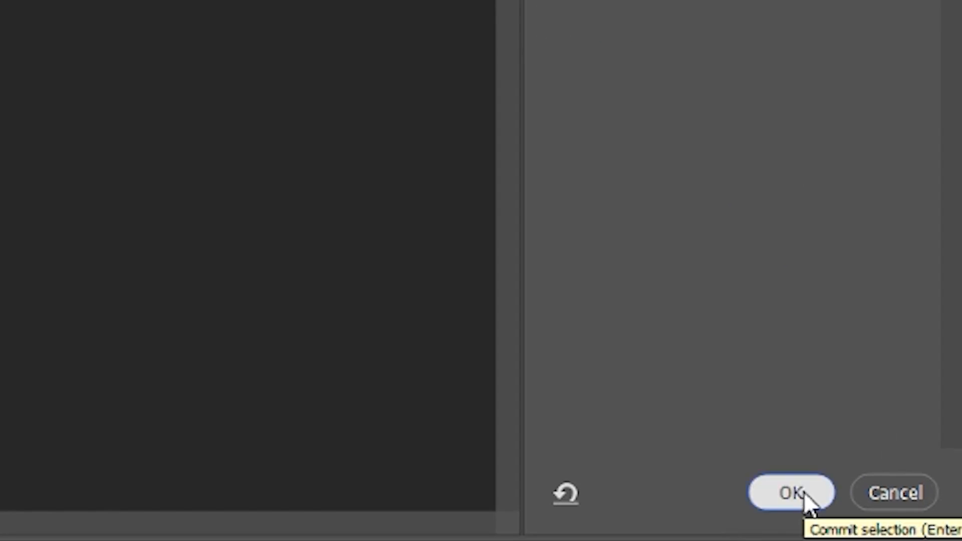
- Delete the yellow window fill and erase the white interior of the cardback
{"action": "left_click", "coordinate": [790, 493]}
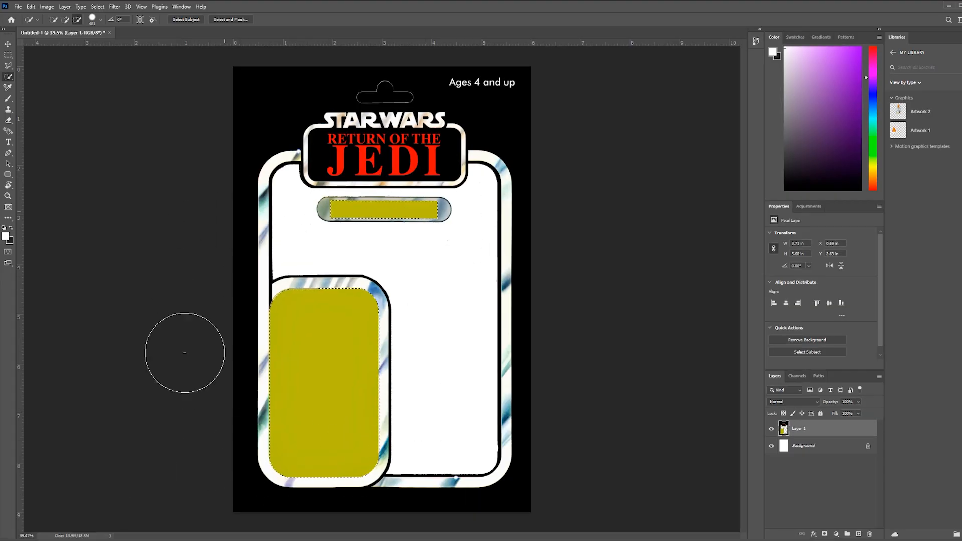
{"action": "mouse_move", "coordinate": [351, 363]}
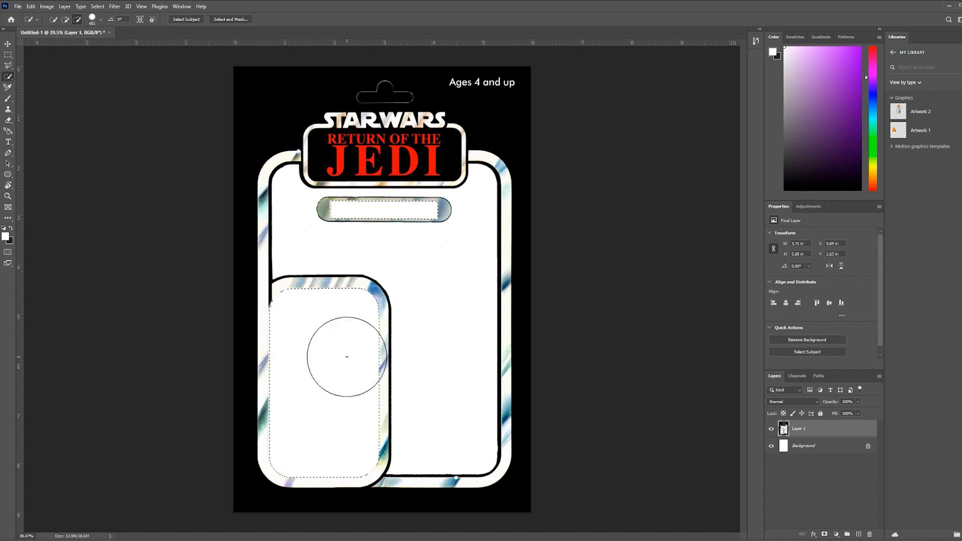
{"action": "left_click_drag", "start_coordinate": [347, 357], "coordinate": [326, 357]}
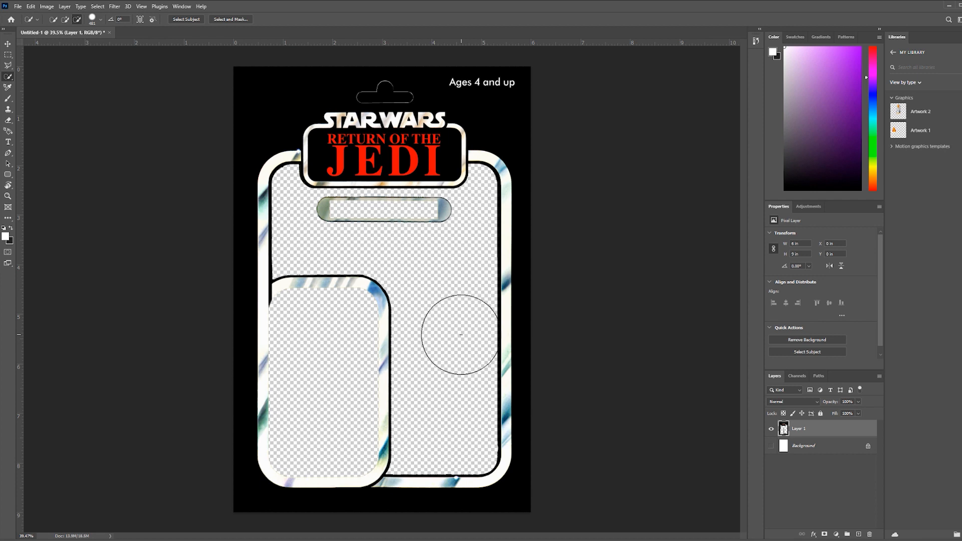
{"action": "left_click_drag", "start_coordinate": [460, 334], "coordinate": [447, 330]}
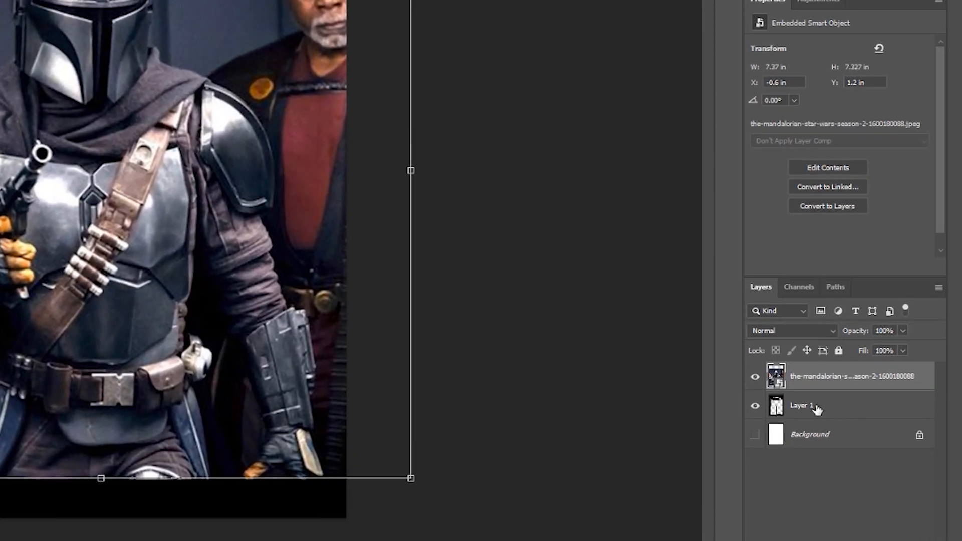
- Select the cardback artwork layer in the Layers panel
{"action": "left_click", "coordinate": [852, 376]}
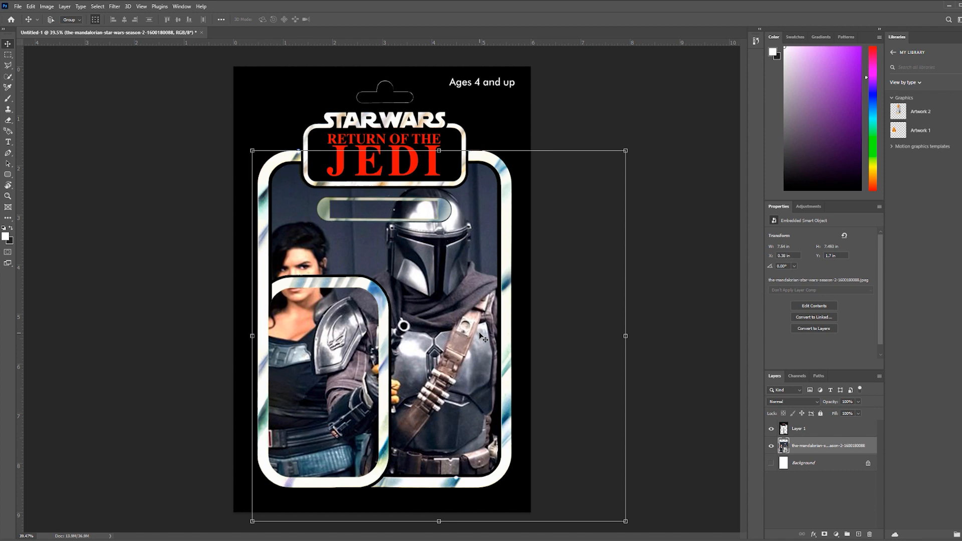
{"action": "mouse_move", "coordinate": [586, 312]}
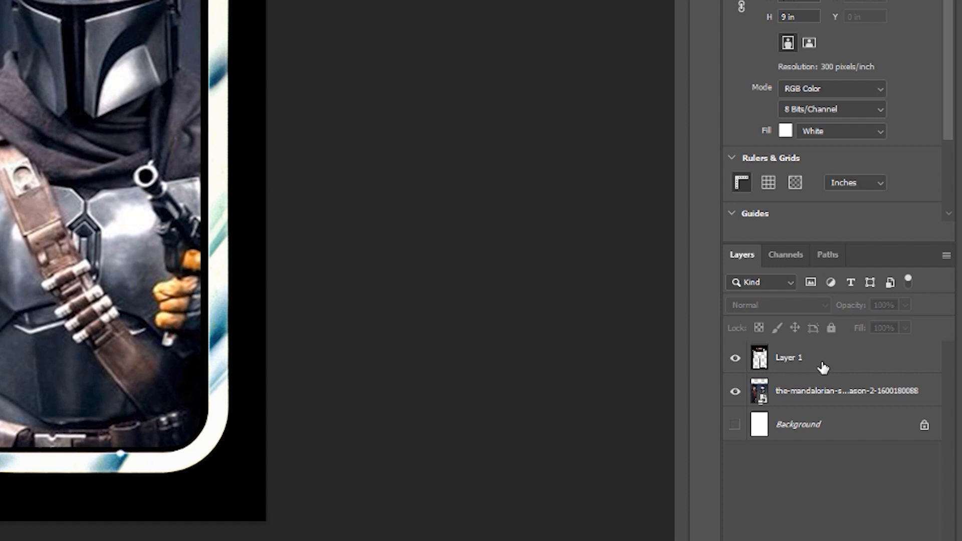
- Rename Layer 1 to 'Cardback' in the Layers panel
{"action": "left_click", "coordinate": [788, 358]}
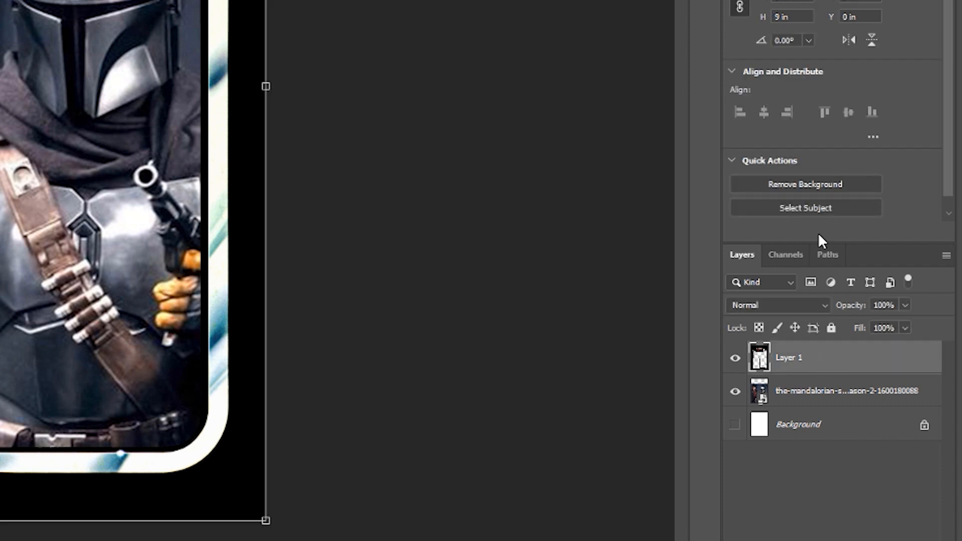
{"action": "double_click", "coordinate": [788, 357]}
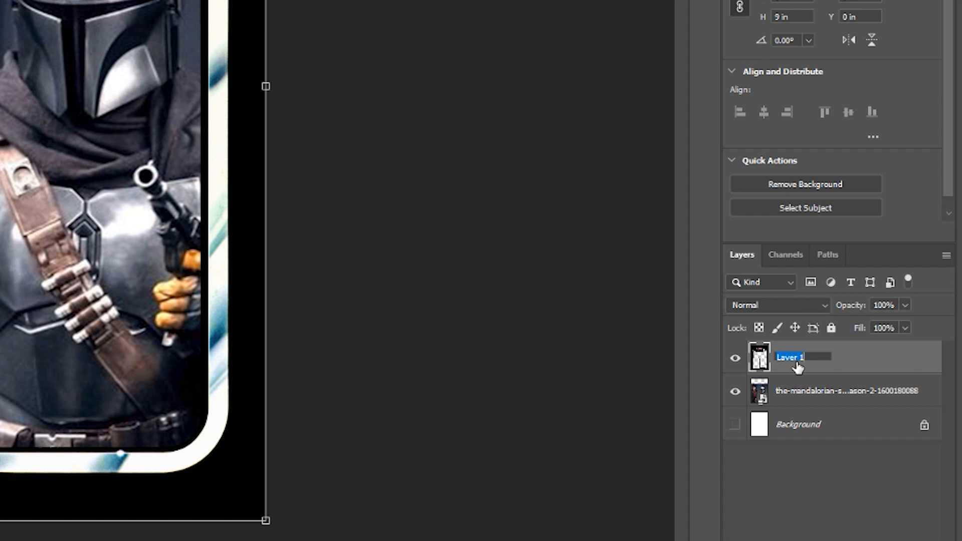
{"action": "type", "text": "C"}
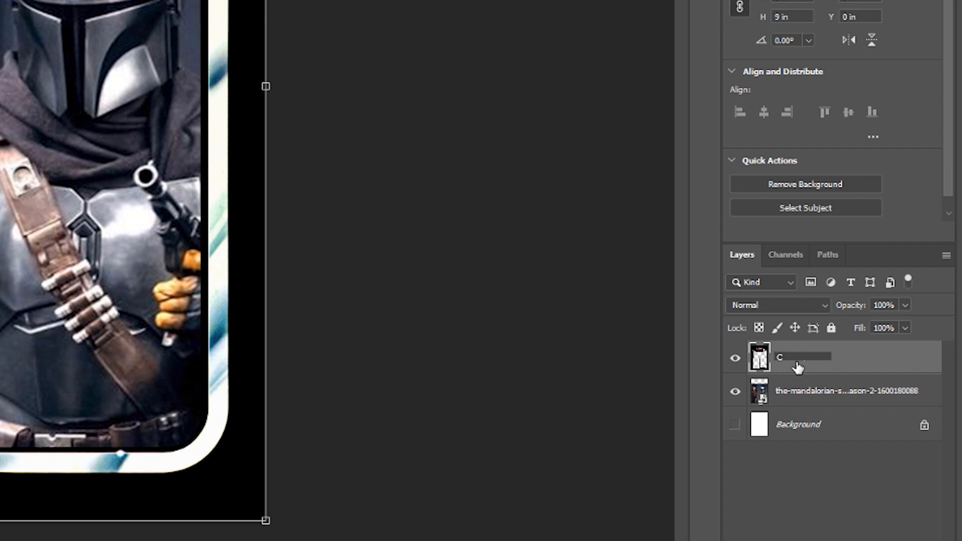
{"action": "type", "text": "Cardback"}
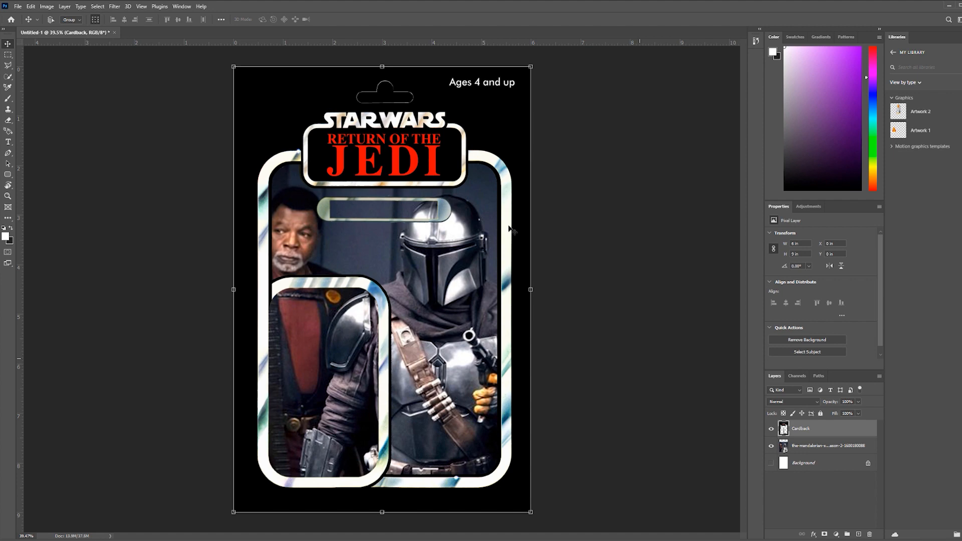
{"action": "mouse_move", "coordinate": [848, 395]}
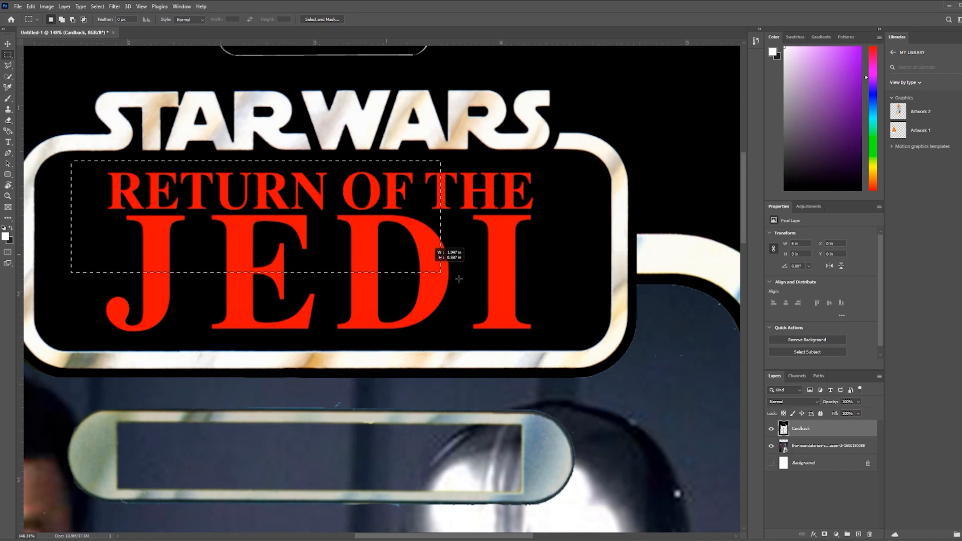
- Marquee-select the Return of the Jedi title area and set the foreground colour to black (000000)
{"action": "left_click_drag", "start_coordinate": [440, 268], "coordinate": [583, 341]}
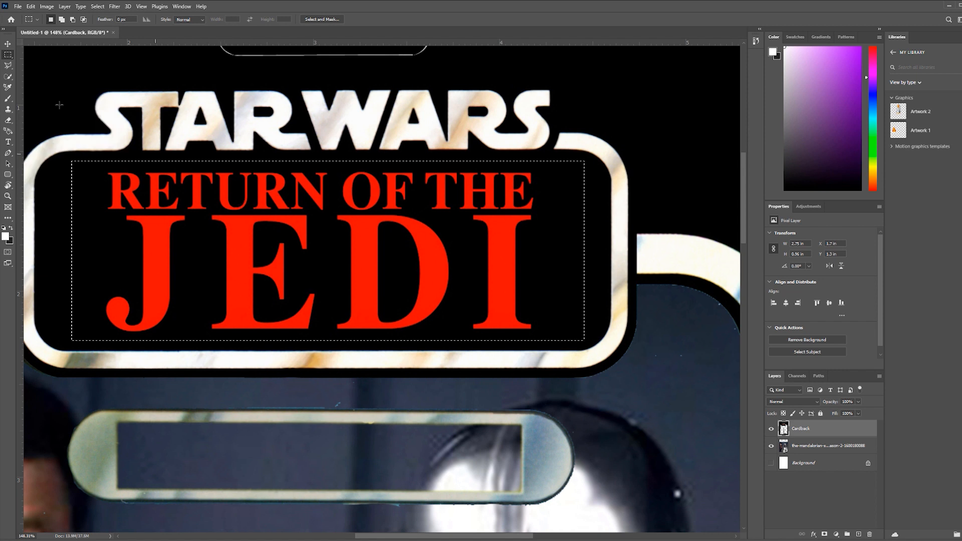
{"action": "mouse_move", "coordinate": [8, 85]}
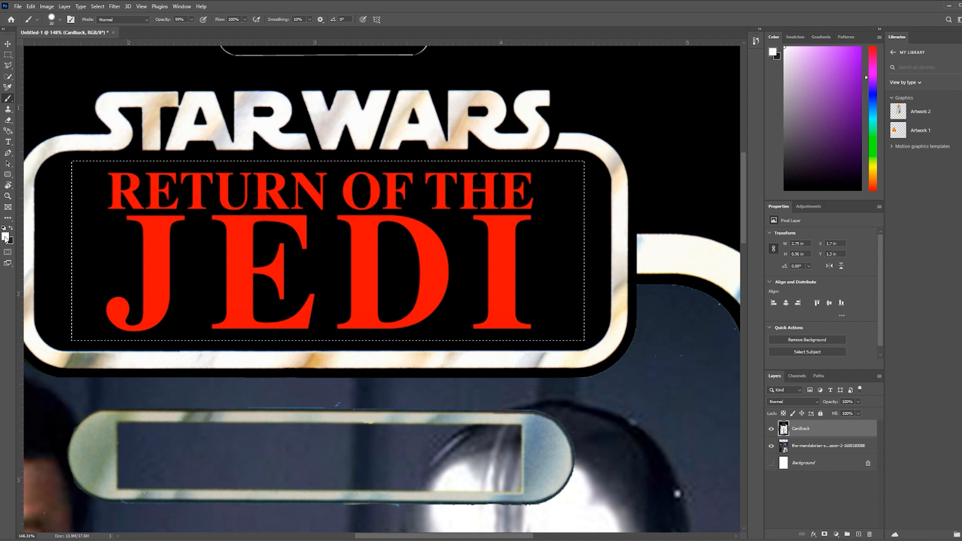
{"action": "left_click", "coordinate": [5, 235]}
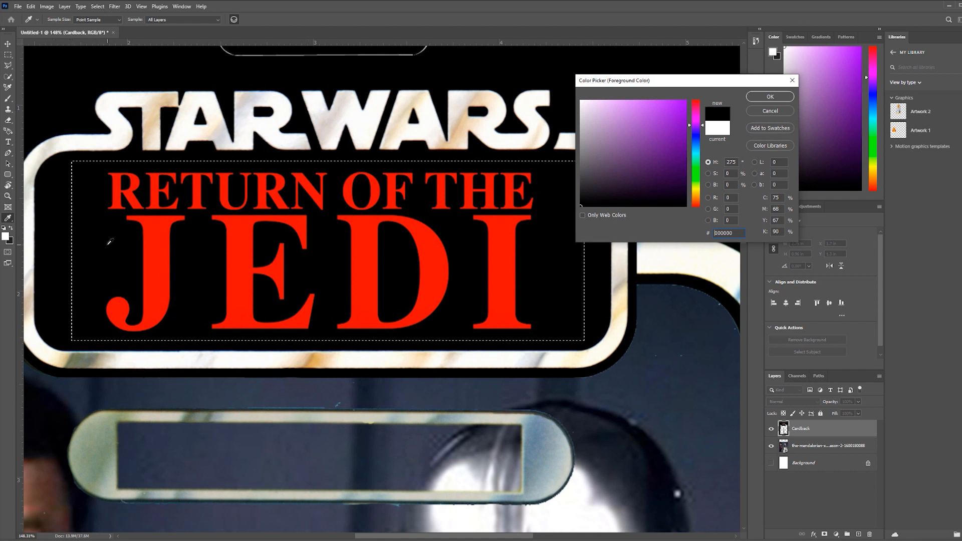
{"action": "left_click", "coordinate": [694, 110]}
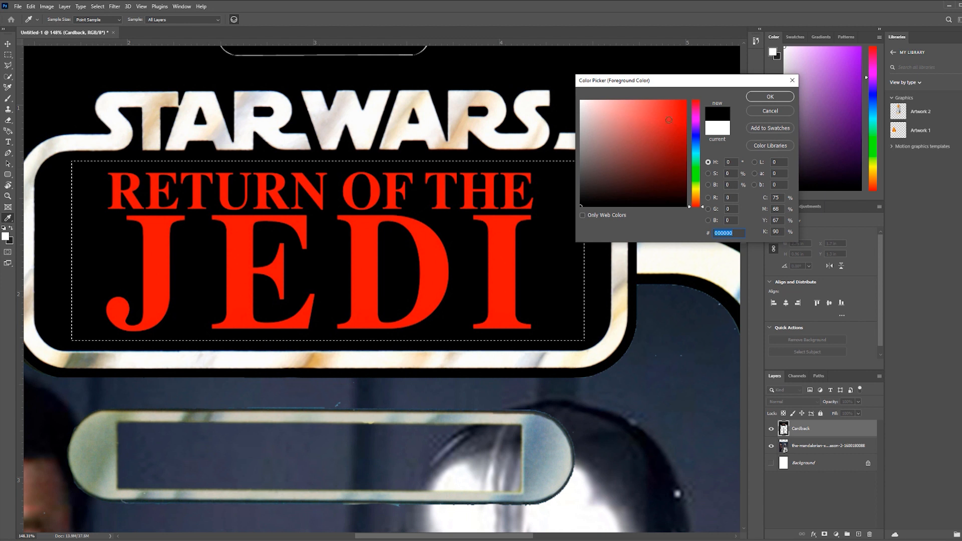
{"action": "left_click", "coordinate": [769, 96]}
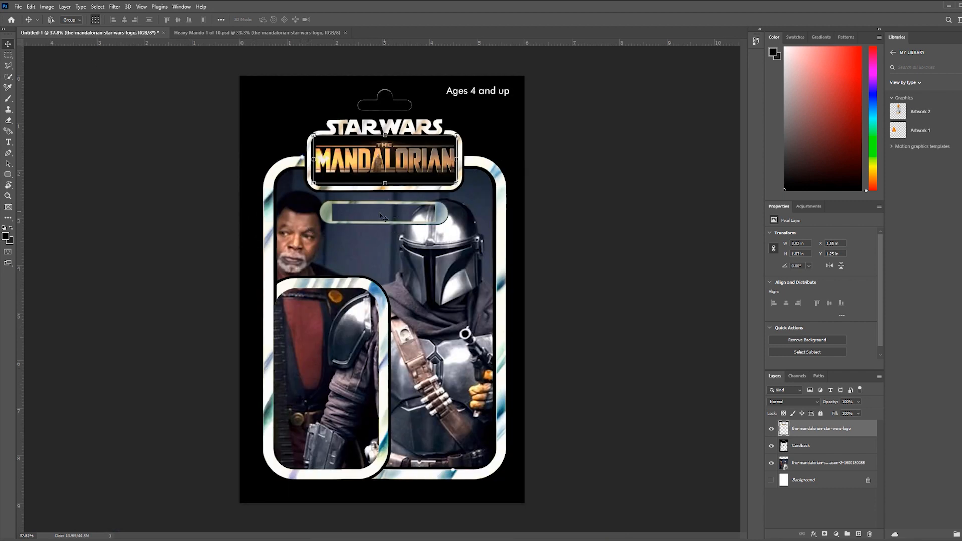
{"action": "mouse_move", "coordinate": [429, 259]}
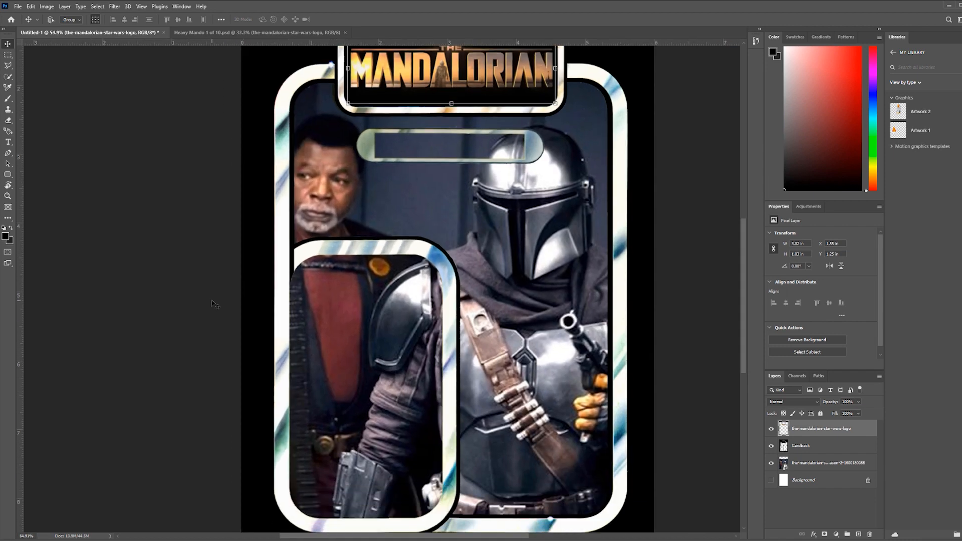
{"action": "mouse_move", "coordinate": [387, 301]}
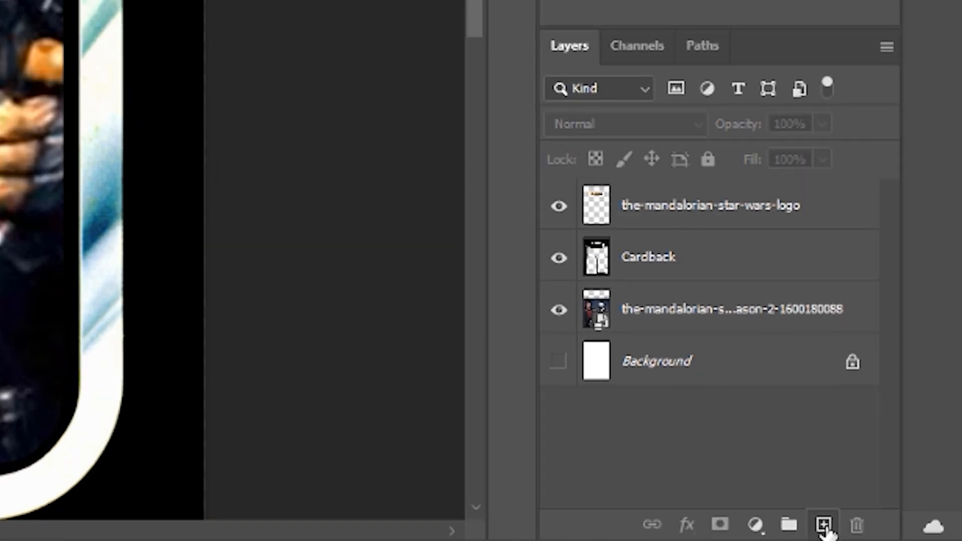
- Add a new 'Color' layer and set the foreground colour to orange e3a355
{"action": "left_click", "coordinate": [824, 524]}
{"action": "type", "text": "Color"}
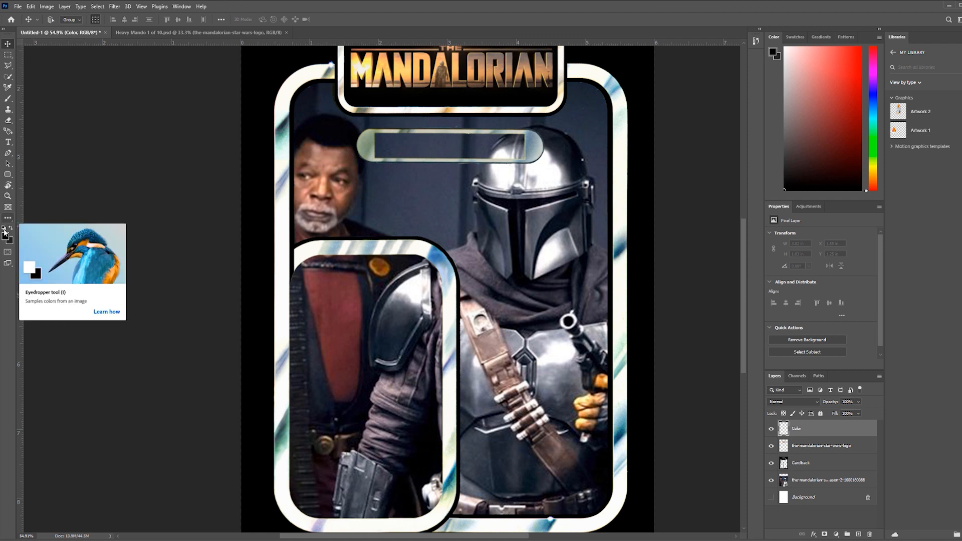
{"action": "left_click", "coordinate": [770, 62]}
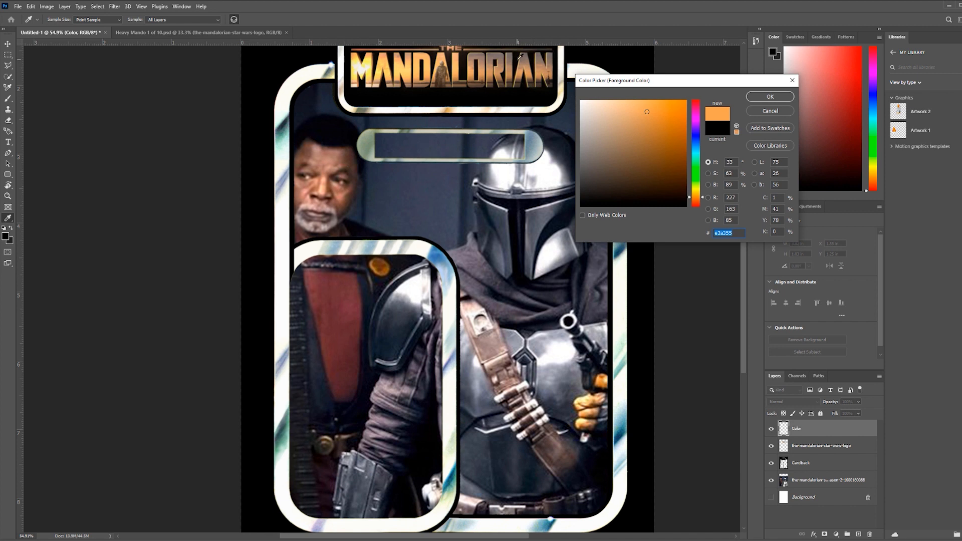
{"action": "mouse_move", "coordinate": [520, 174]}
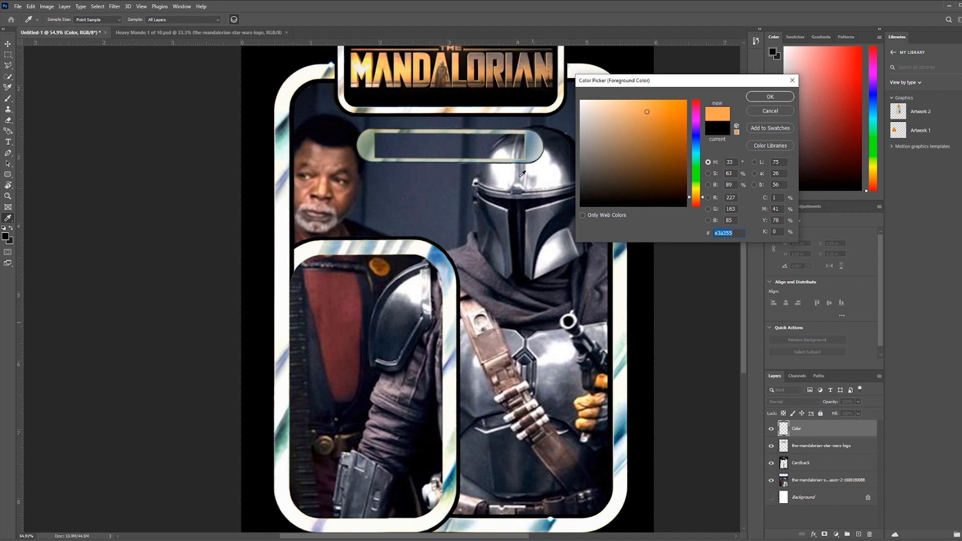
{"action": "left_click", "coordinate": [769, 96]}
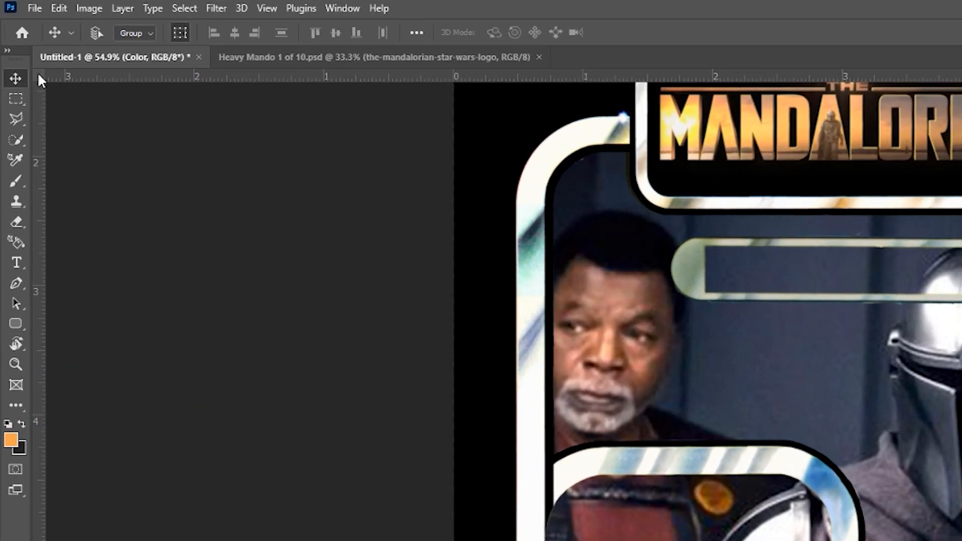
{"action": "mouse_move", "coordinate": [20, 148]}
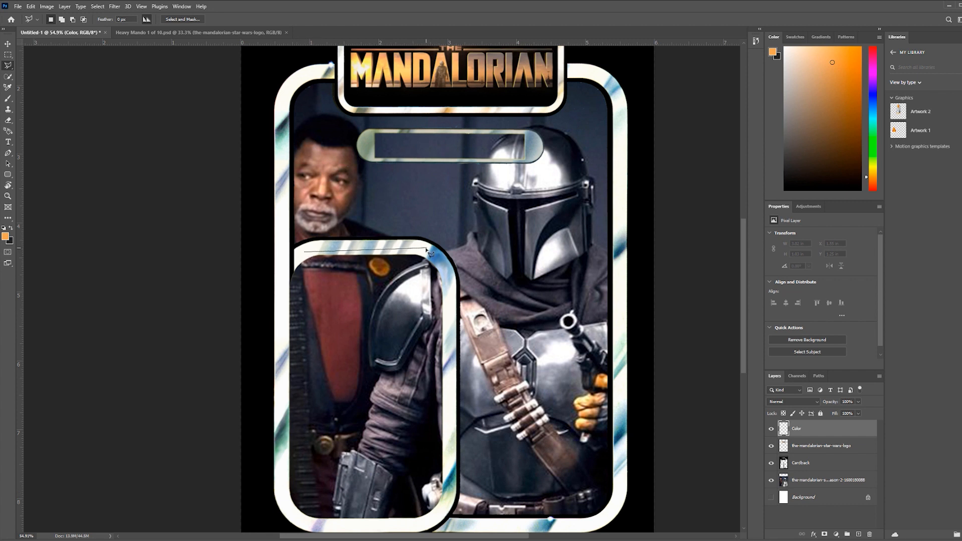
- Fill the traced lower bubble interior with orange, then move the Color layer below Cardback
{"action": "left_click_drag", "start_coordinate": [429, 251], "coordinate": [445, 503]}
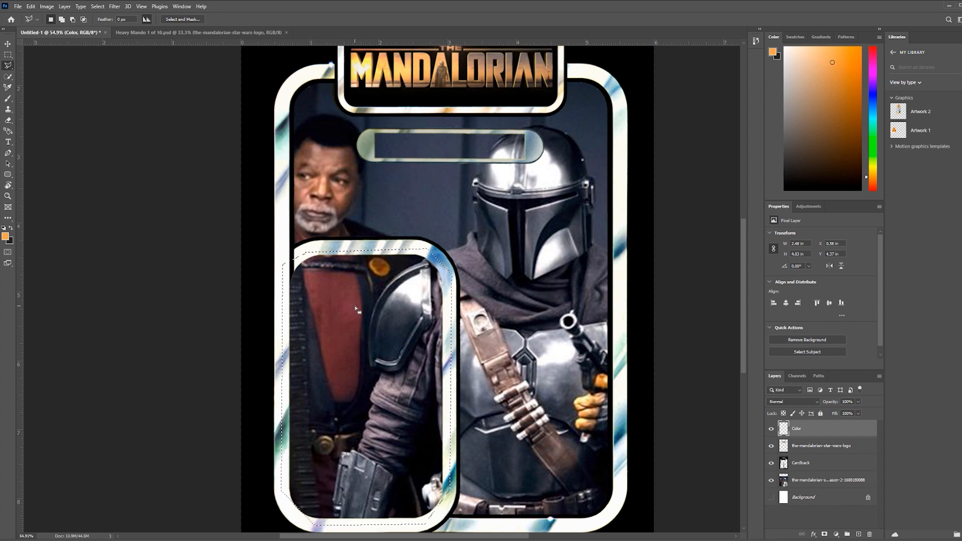
{"action": "right_click", "coordinate": [355, 308]}
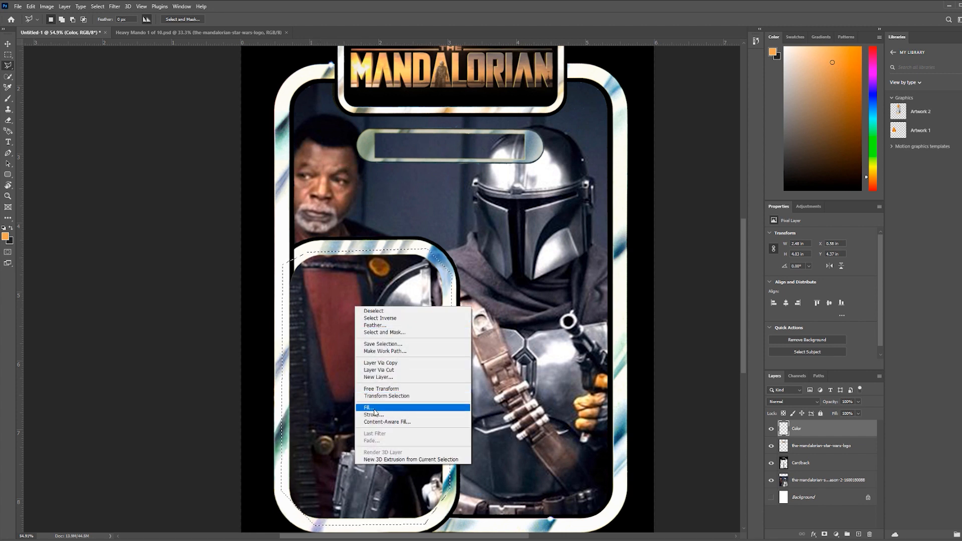
{"action": "left_click", "coordinate": [368, 407]}
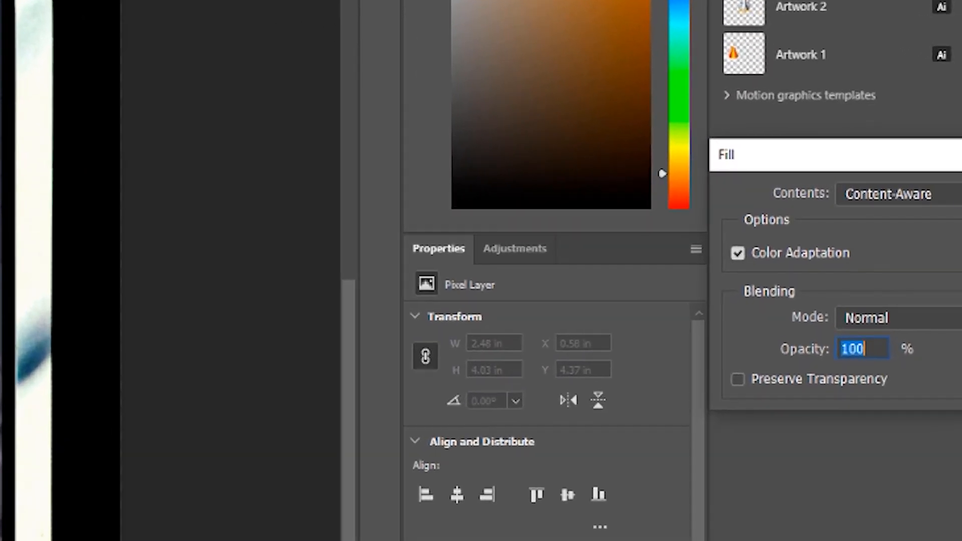
{"action": "left_click", "coordinate": [888, 193]}
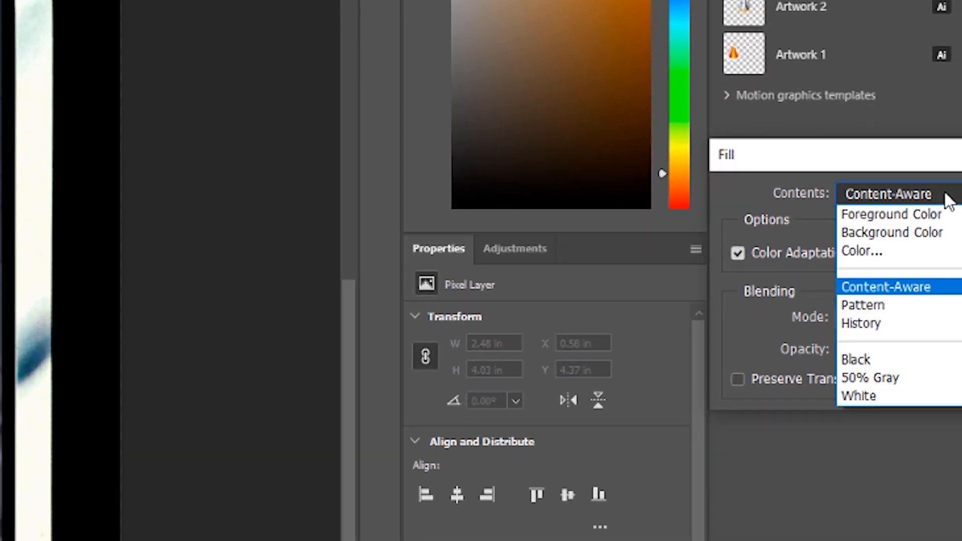
{"action": "left_click", "coordinate": [862, 251]}
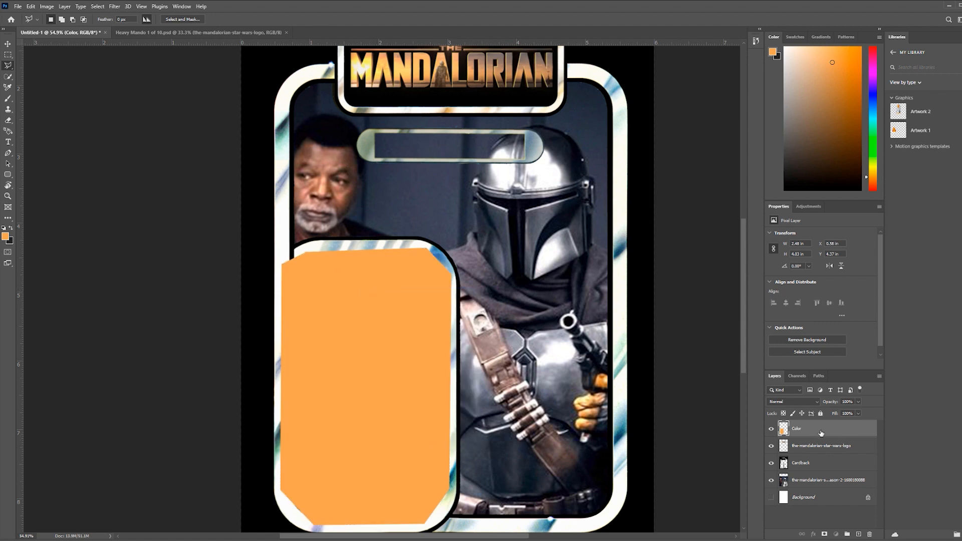
{"action": "left_click_drag", "start_coordinate": [821, 428], "coordinate": [820, 463]}
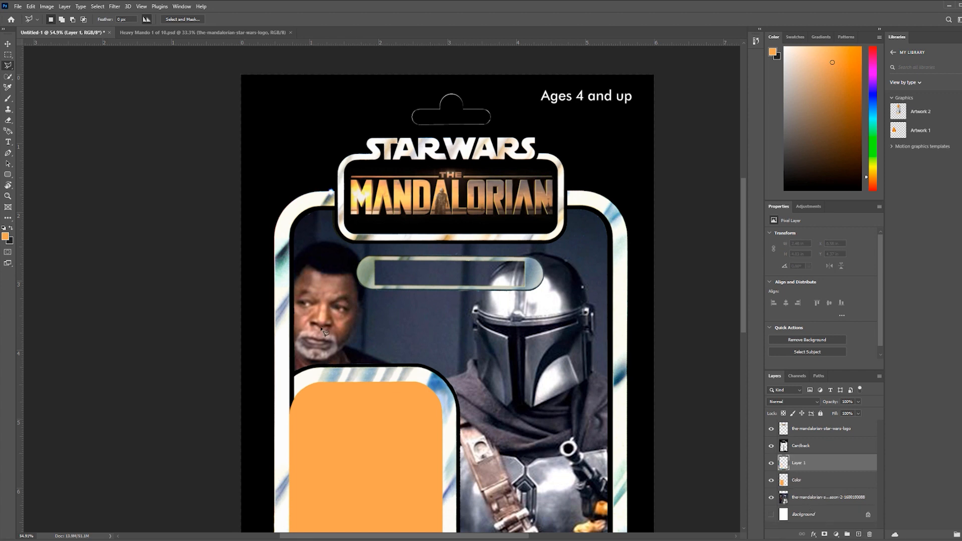
- Fill the name bar area on Layer 1 with the foreground orange
{"action": "left_click", "coordinate": [448, 274]}
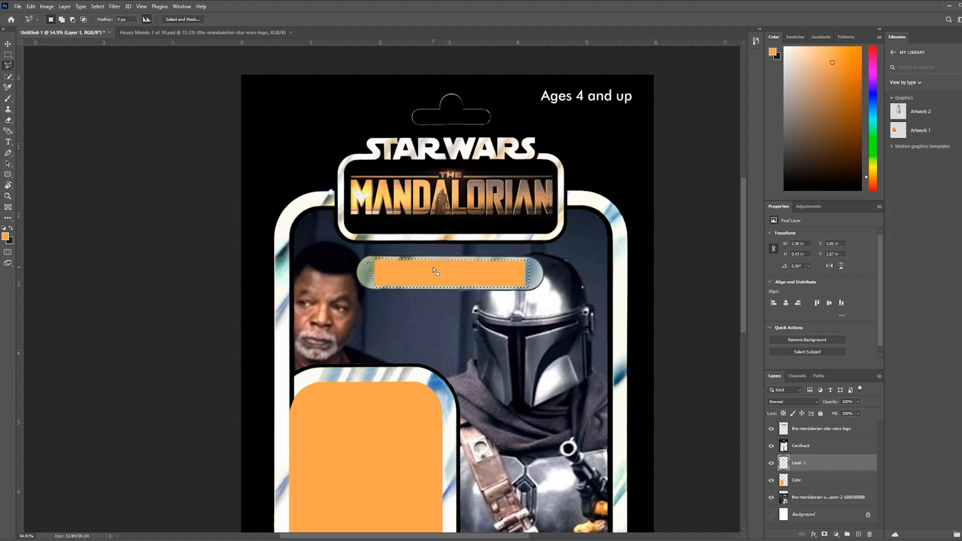
{"action": "scroll", "scroll_direction": "down", "scroll_amount": 3}
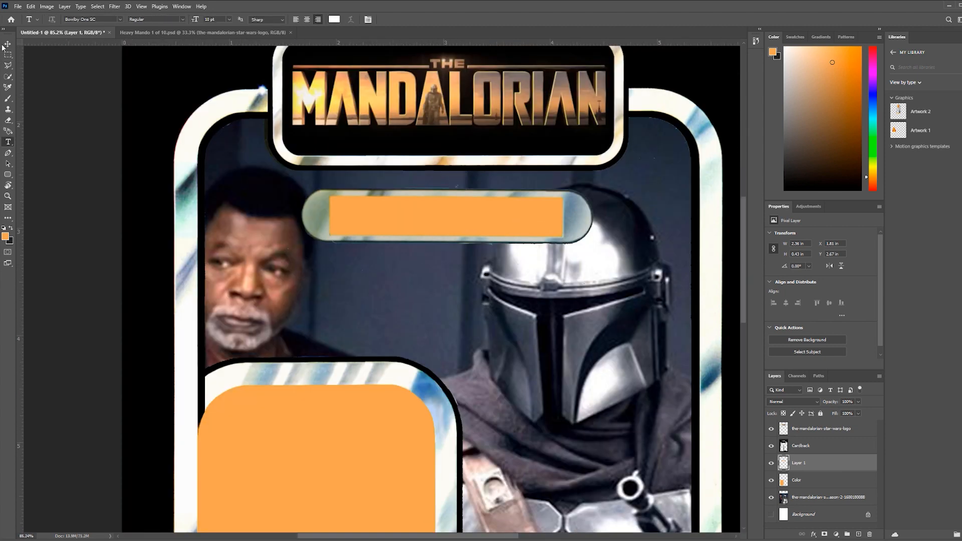
- Move the white MANDO text onto the name bar and enlarge it to 30 pt
{"action": "left_click", "coordinate": [8, 44]}
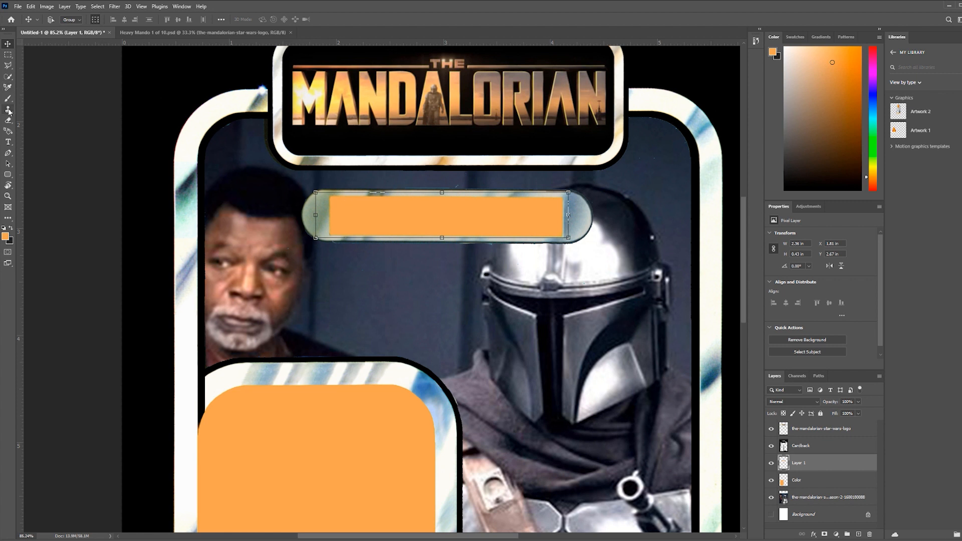
{"action": "mouse_move", "coordinate": [8, 143]}
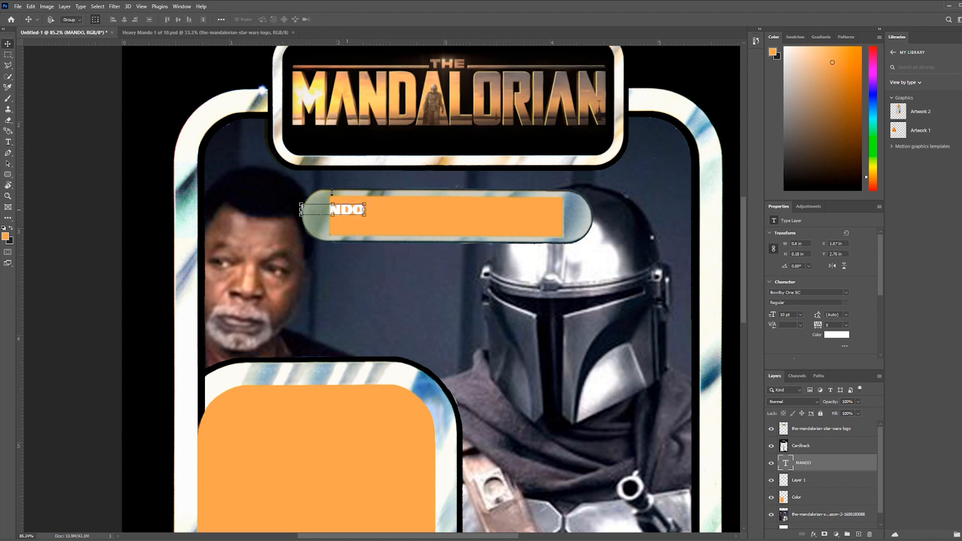
{"action": "left_click_drag", "start_coordinate": [346, 208], "coordinate": [378, 210]}
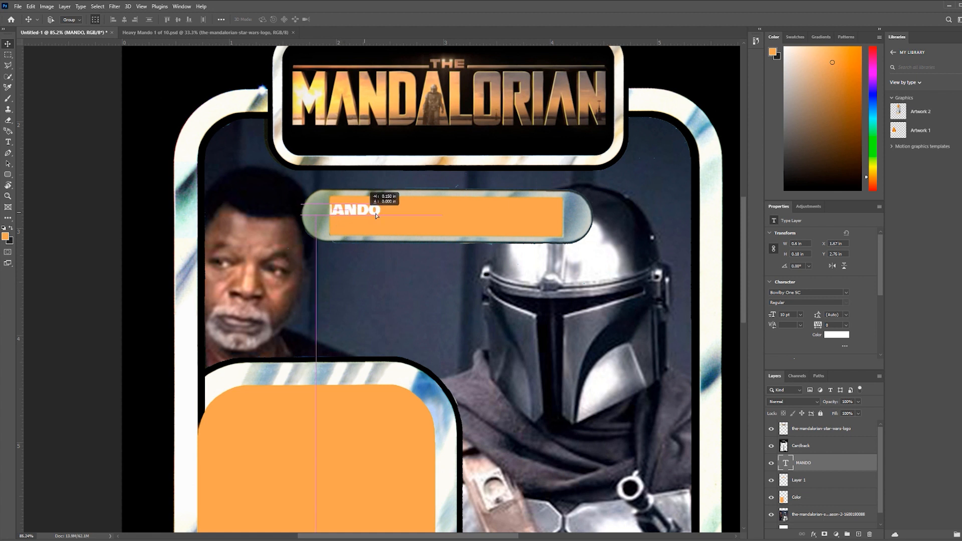
{"action": "left_click_drag", "start_coordinate": [356, 215], "coordinate": [450, 221]}
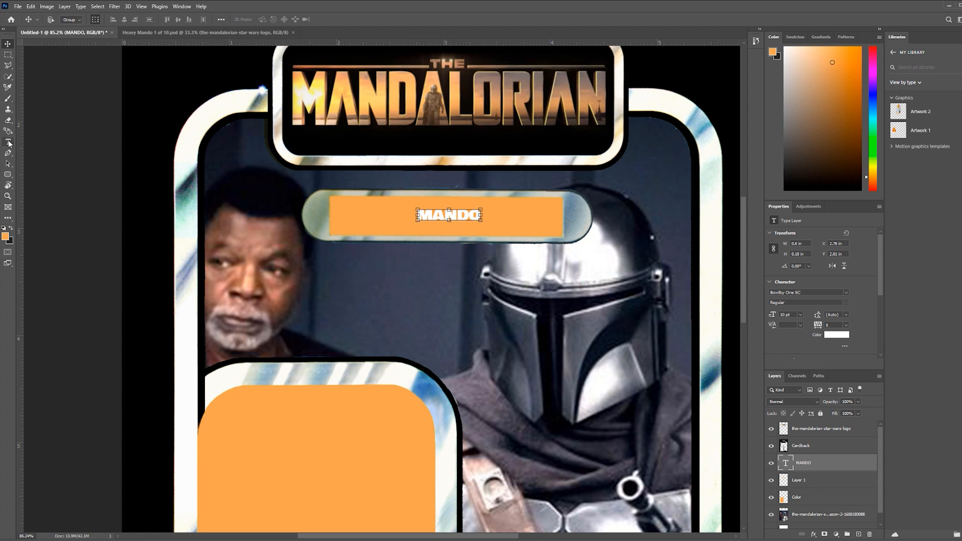
{"action": "left_click", "coordinate": [9, 141]}
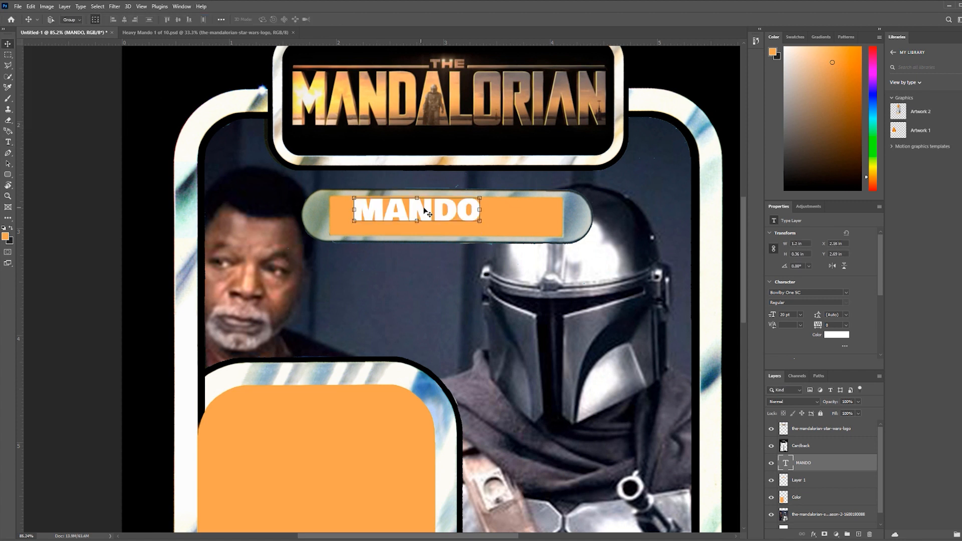
- Centre MANDO on the name bar and change its text colour to black
{"action": "left_click_drag", "start_coordinate": [417, 210], "coordinate": [448, 215]}
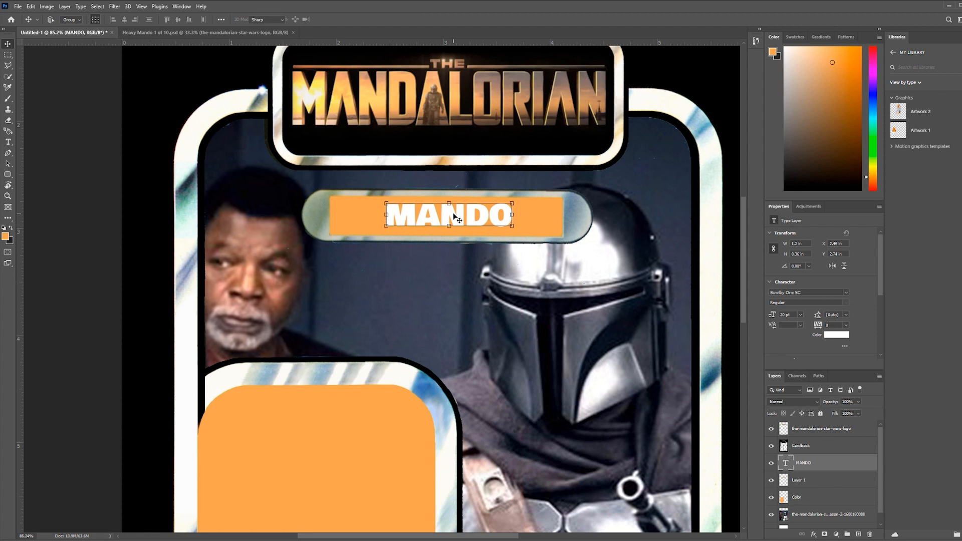
{"action": "double_click", "coordinate": [447, 215]}
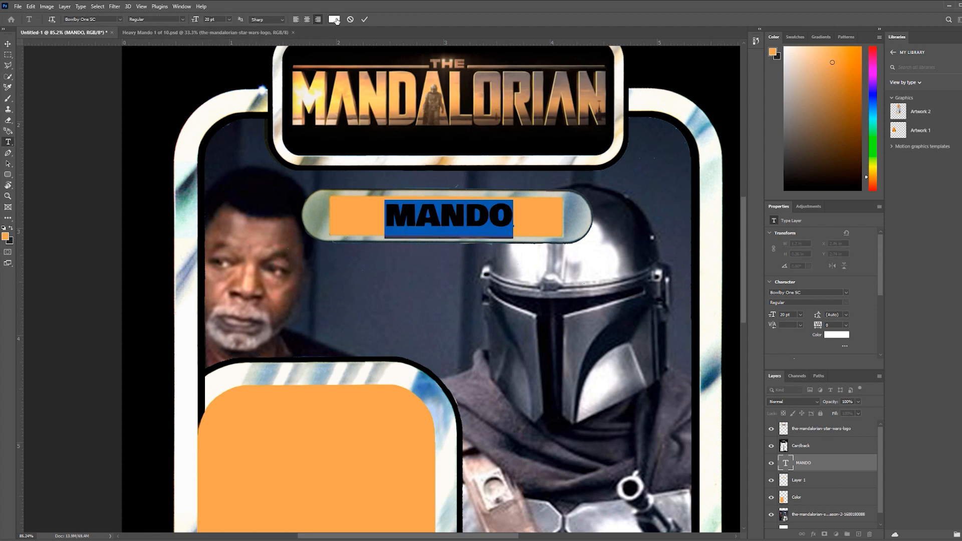
{"action": "left_click", "coordinate": [334, 19]}
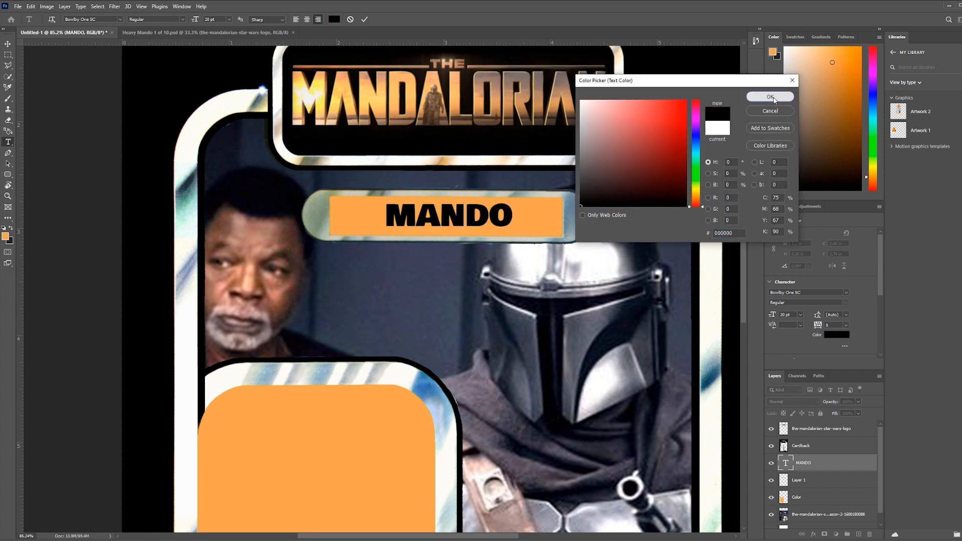
{"action": "left_click", "coordinate": [770, 96]}
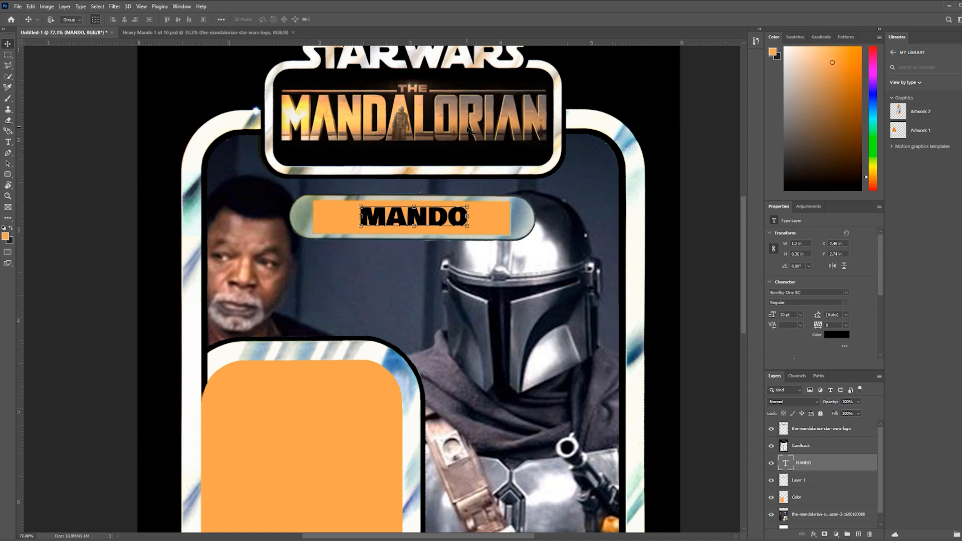
{"action": "mouse_move", "coordinate": [415, 154]}
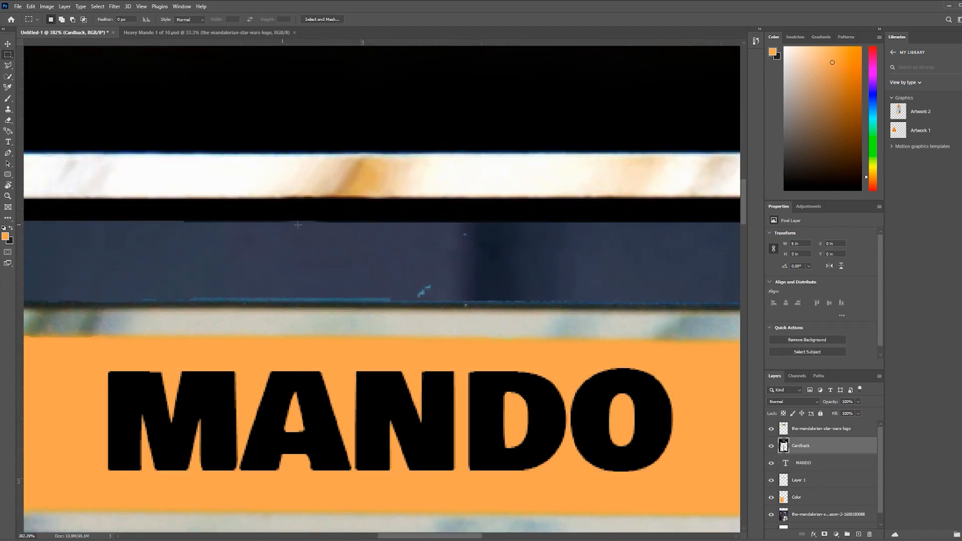
{"action": "left_click_drag", "start_coordinate": [281, 224], "coordinate": [607, 296]}
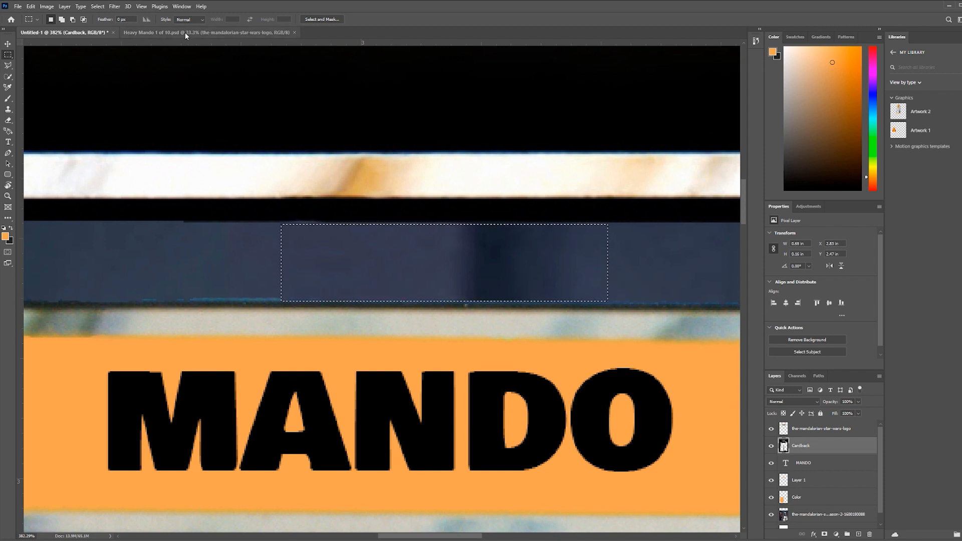
{"action": "left_click", "coordinate": [184, 32]}
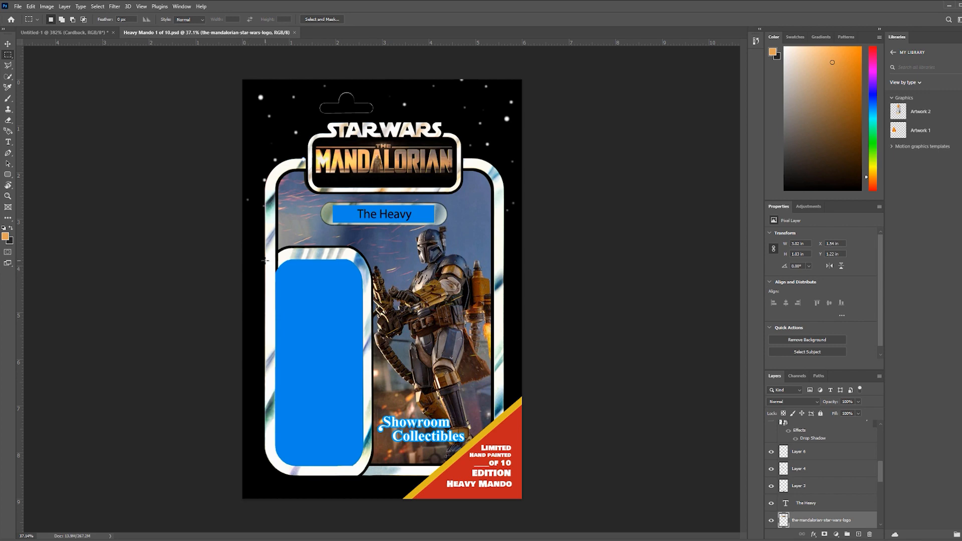
{"action": "left_click", "coordinate": [62, 32]}
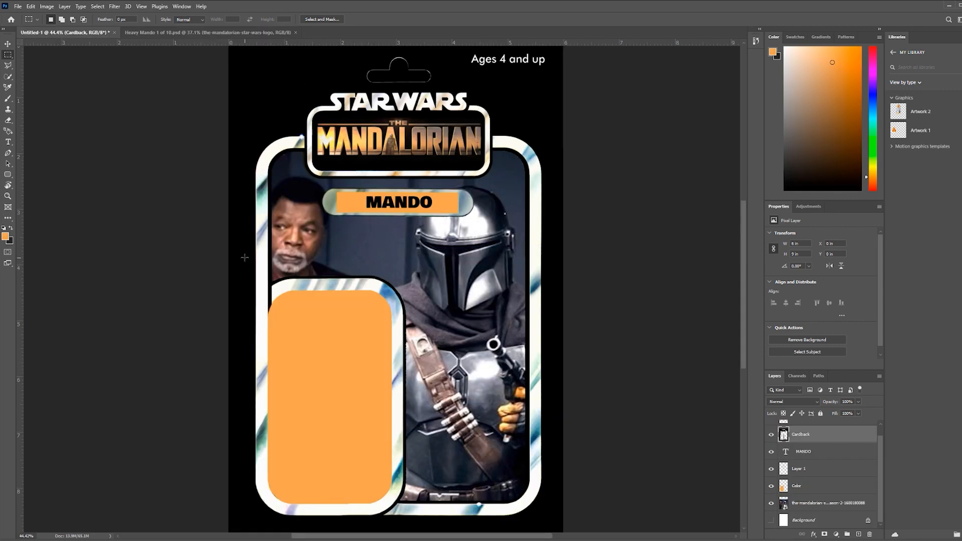